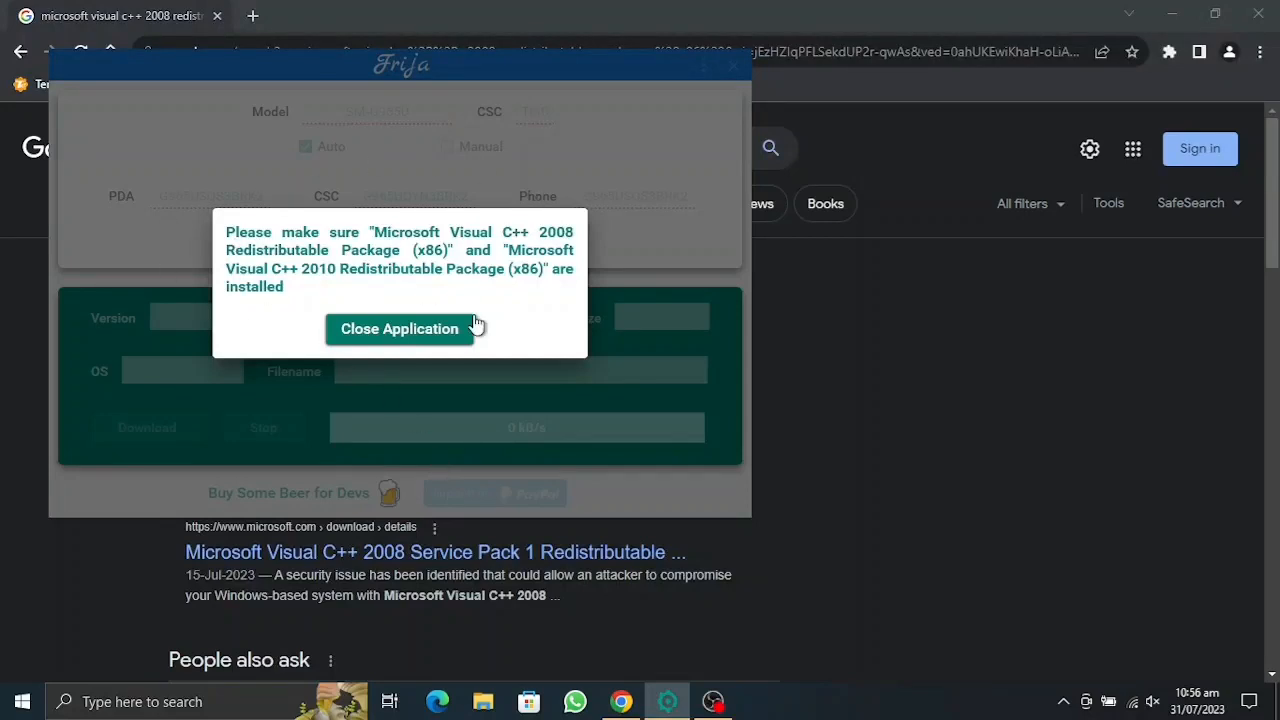
{"action": "mouse_move", "coordinate": [384, 320]}
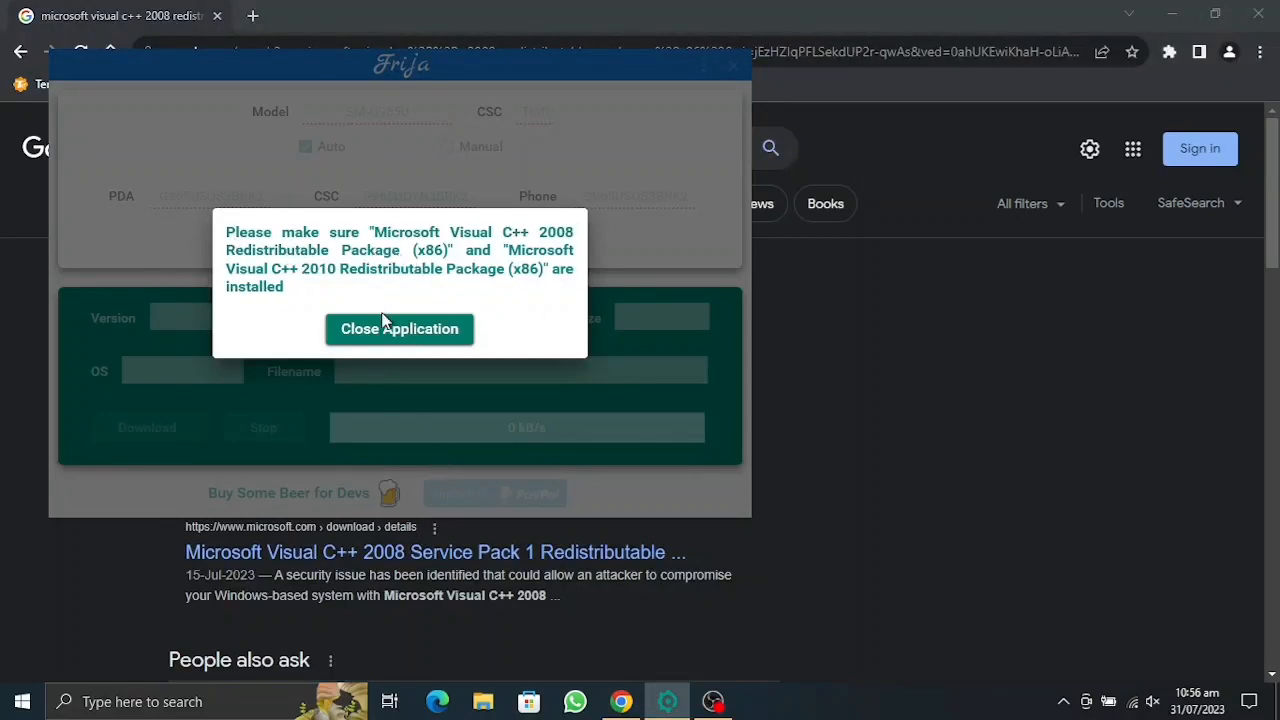
Close Frija after its warning about missing Visual C++ 2008 and 2010 redistributables.
{"action": "left_click", "coordinate": [400, 328]}
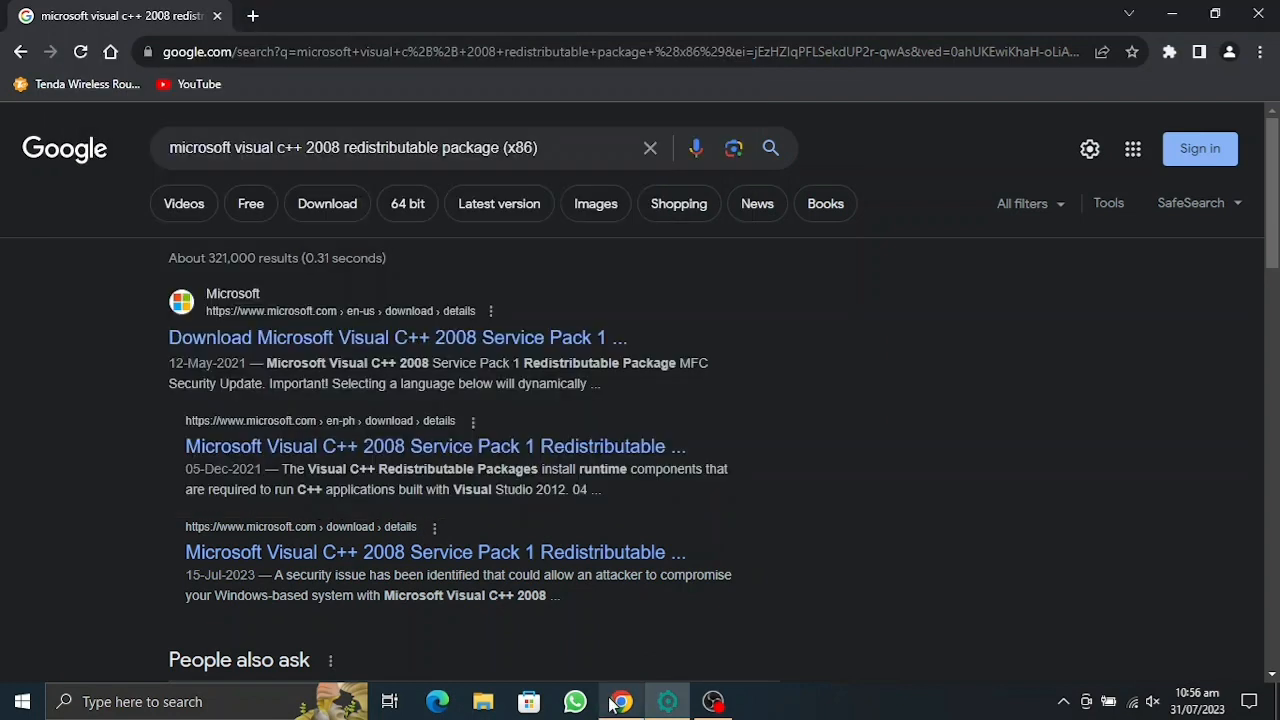
{"action": "mouse_move", "coordinate": [396, 336]}
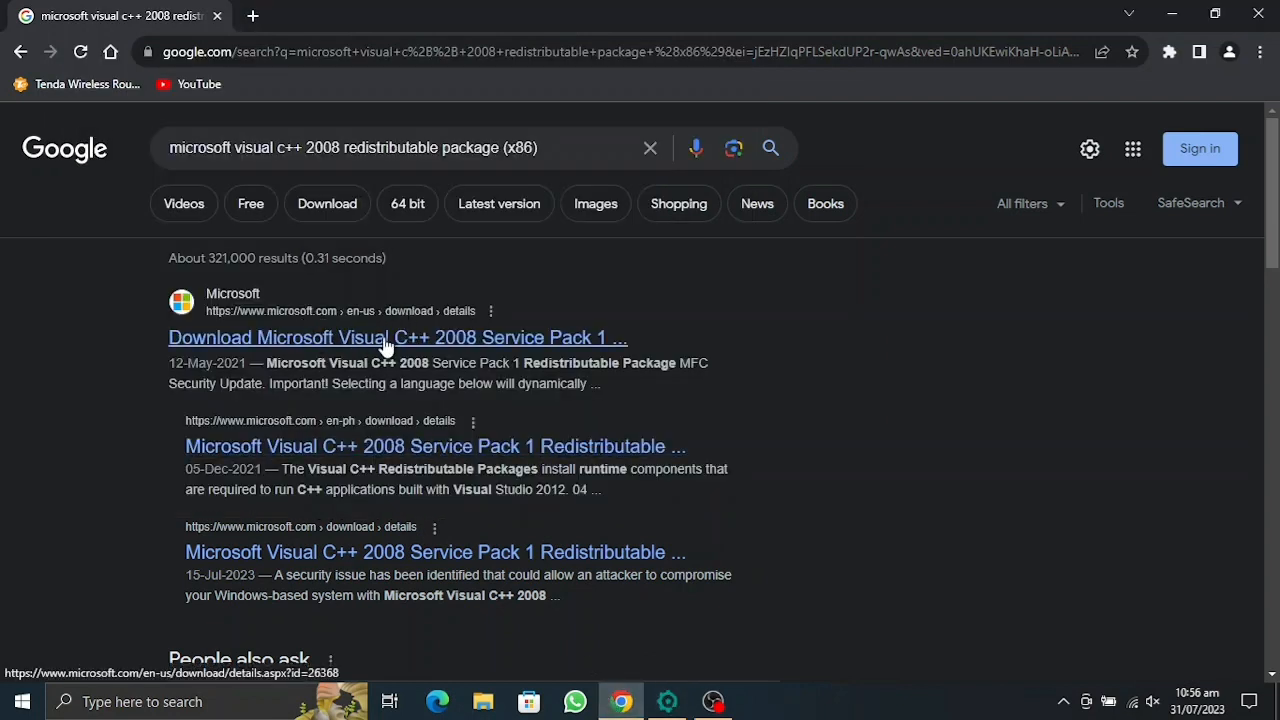
From Microsoft's 2008 SP1 page, select all three vcredist installers and start downloading them.
{"action": "left_click", "coordinate": [396, 336]}
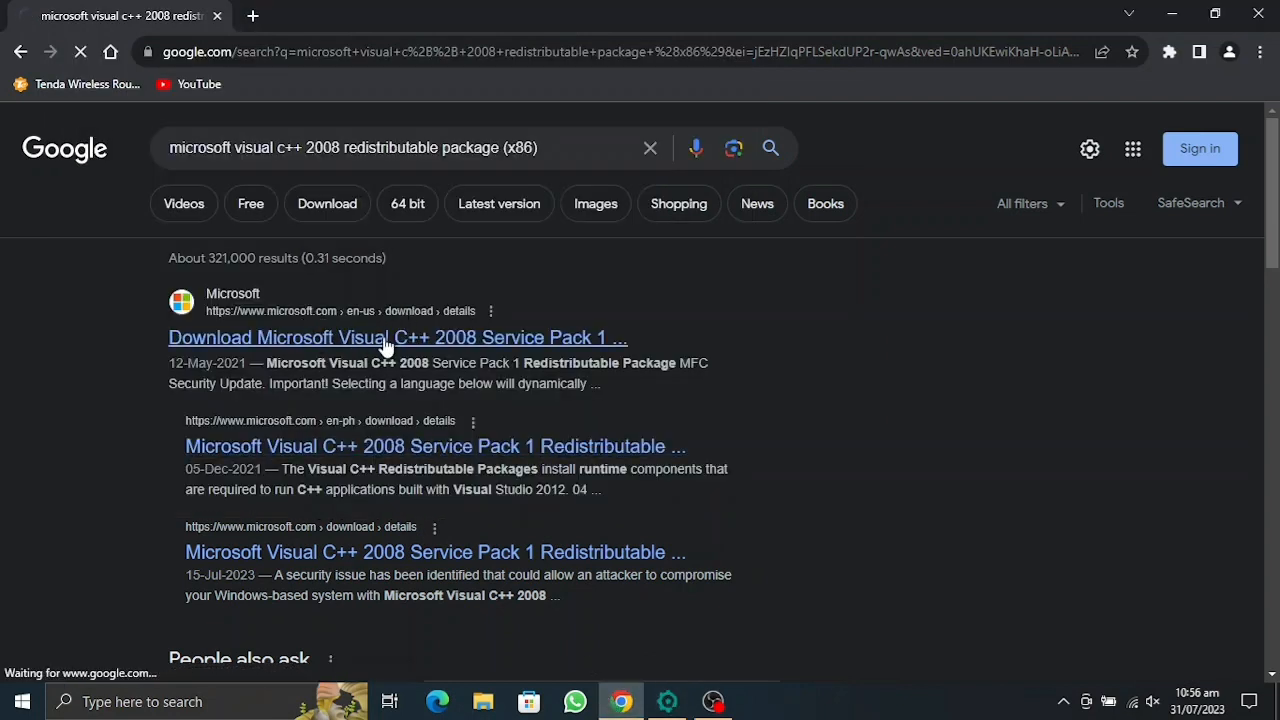
{"action": "left_click", "coordinate": [396, 336]}
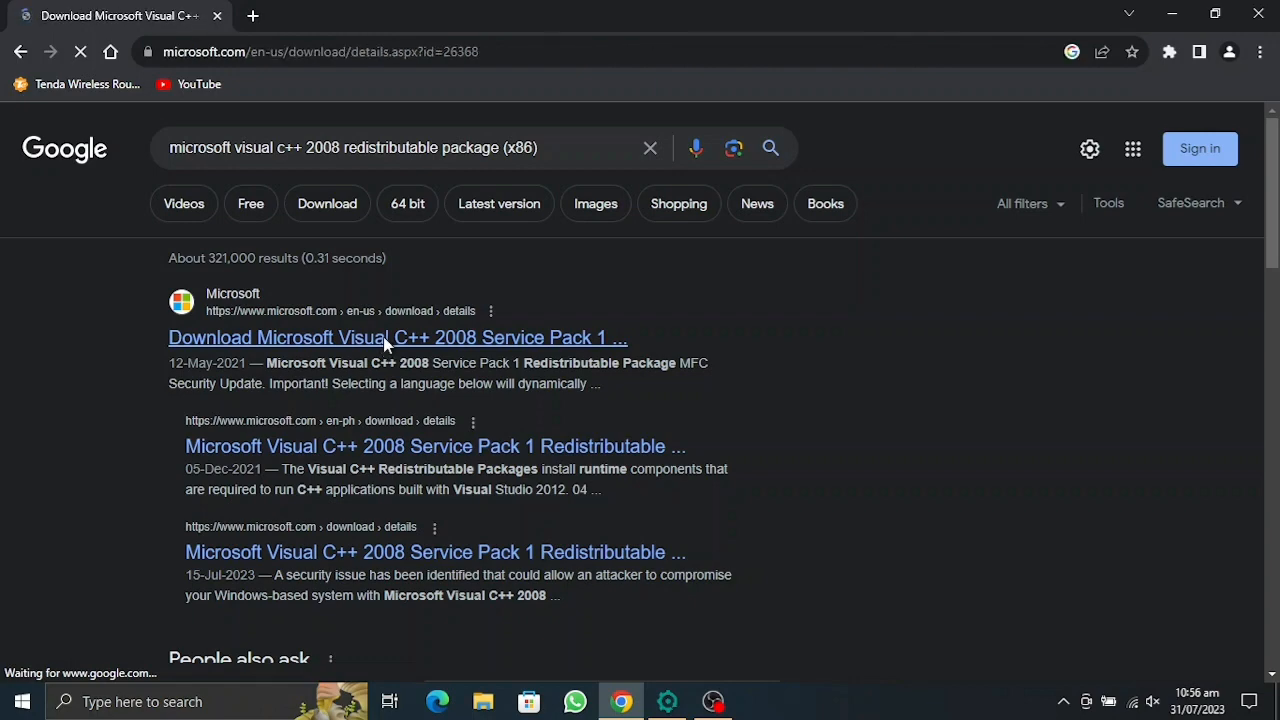
{"action": "left_click", "coordinate": [396, 336]}
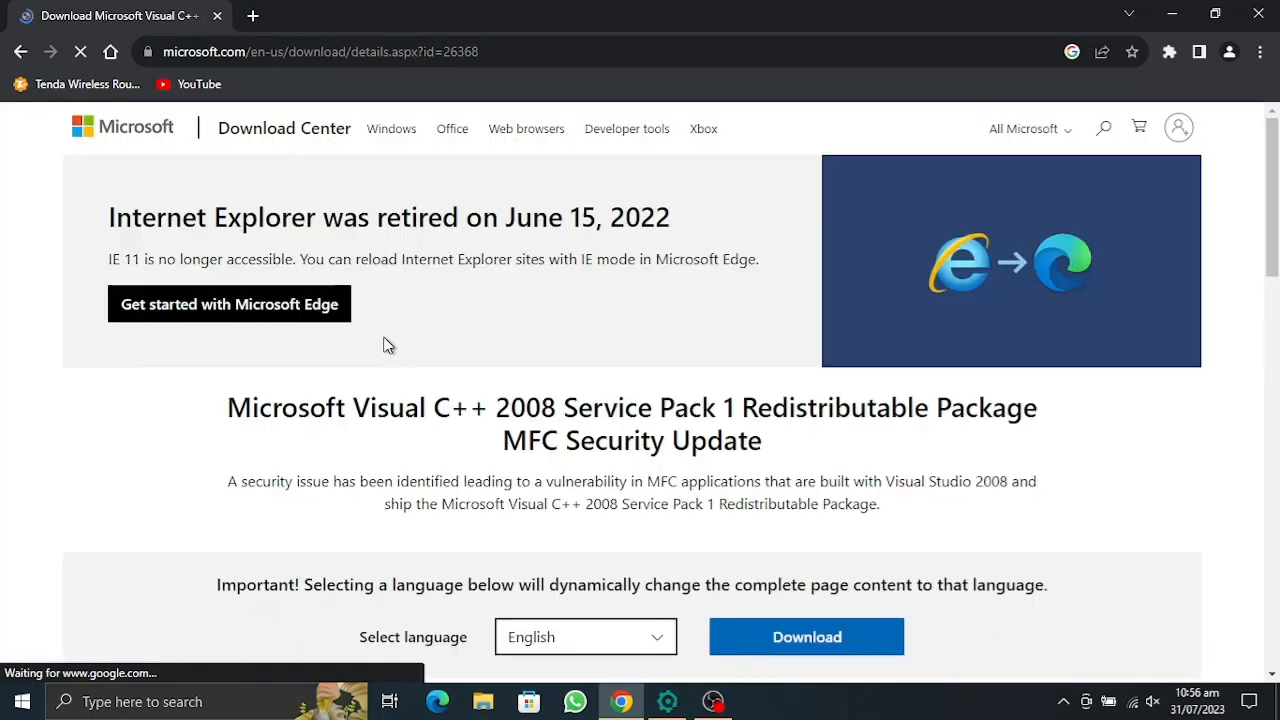
{"action": "scroll", "scroll_direction": "down", "scroll_amount": 3}
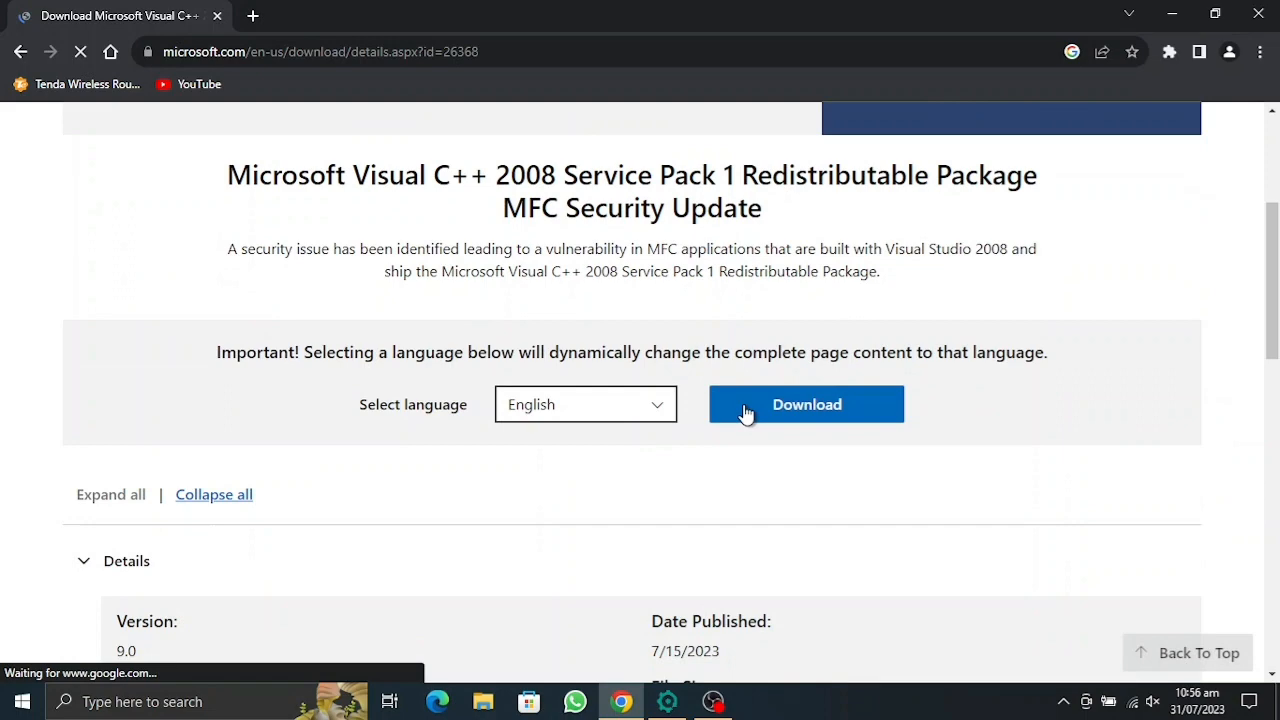
{"action": "left_click", "coordinate": [806, 404]}
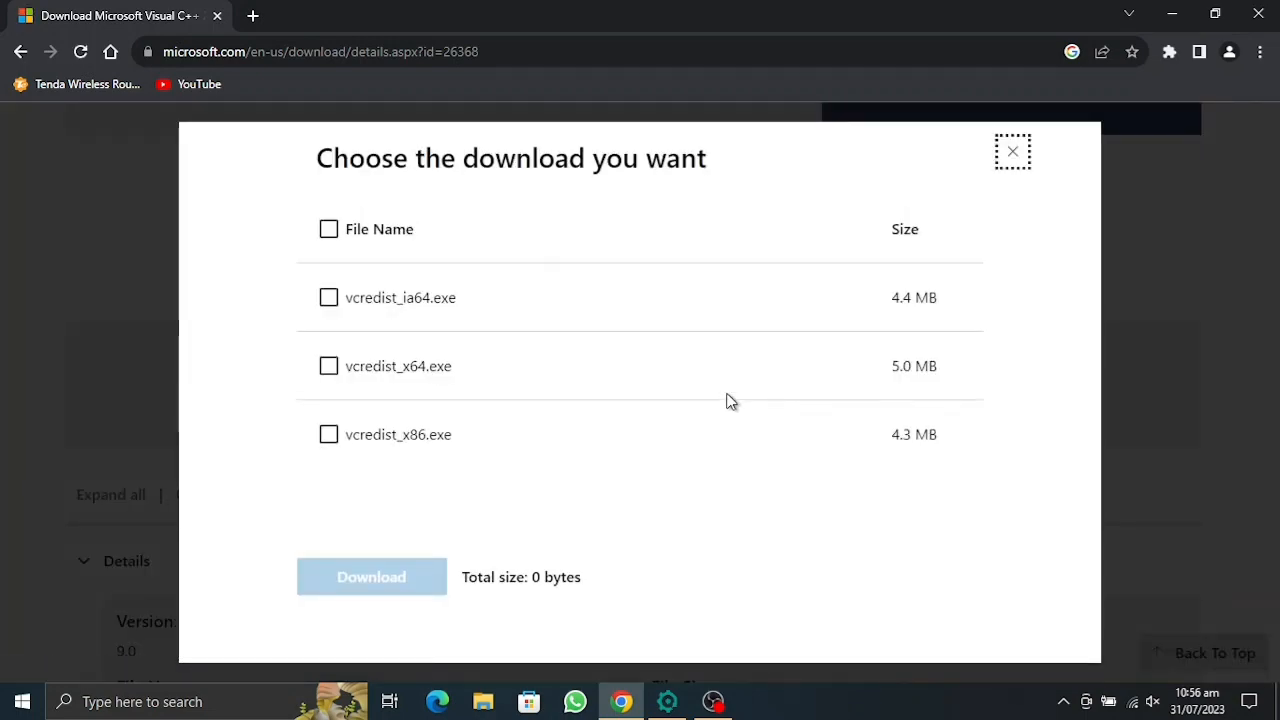
{"action": "left_click", "coordinate": [328, 228]}
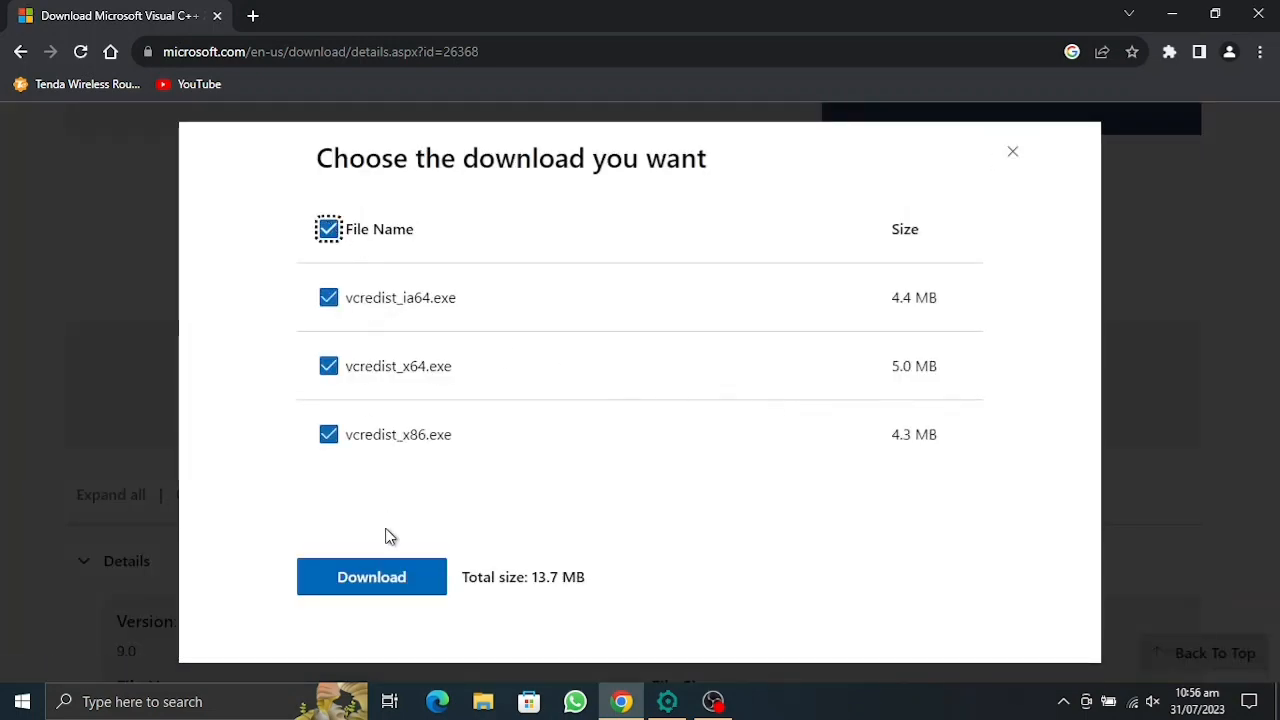
{"action": "left_click", "coordinate": [372, 576]}
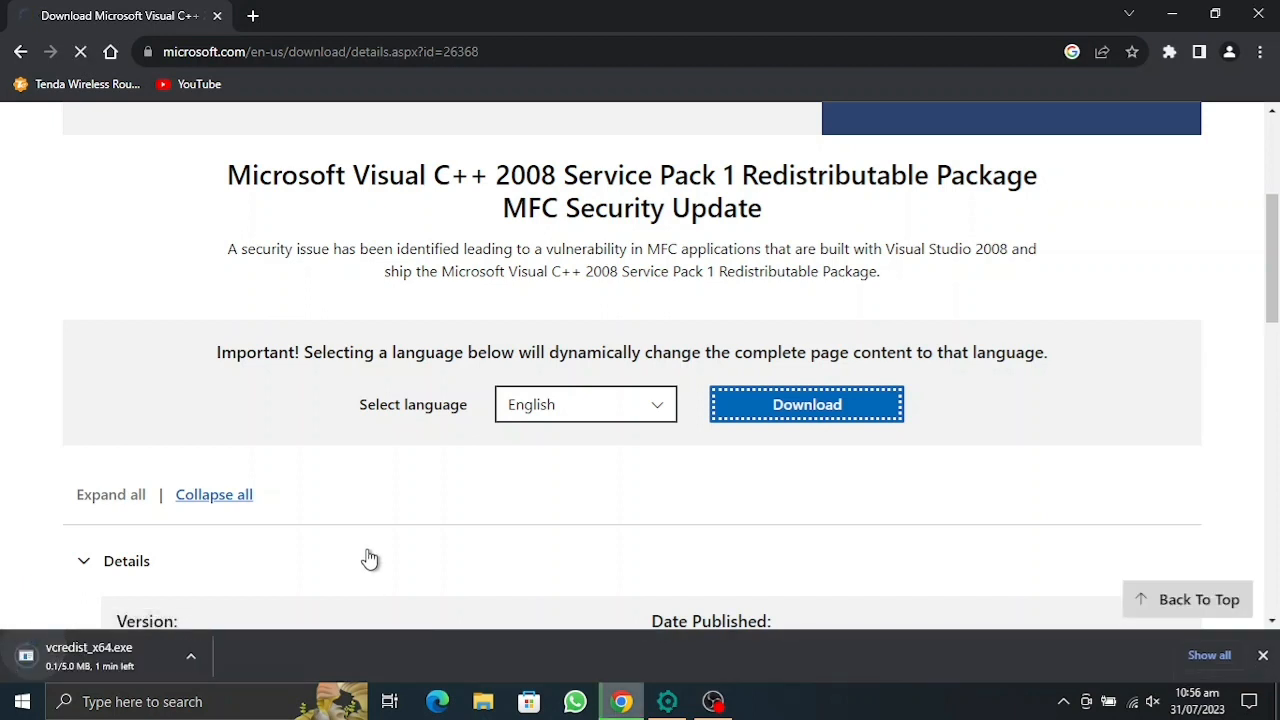
Allow microsoft.com to download multiple files while vcredist_x64.exe finishes.
{"action": "left_click", "coordinate": [806, 404]}
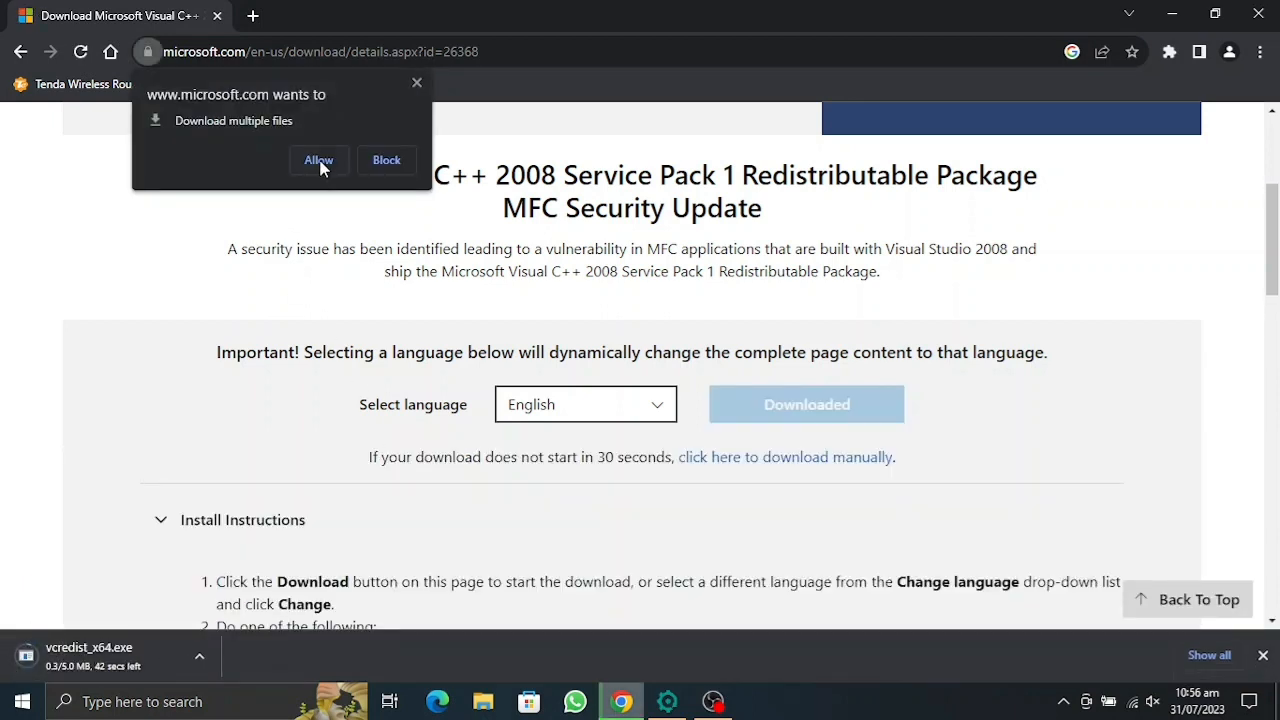
{"action": "mouse_move", "coordinate": [320, 206]}
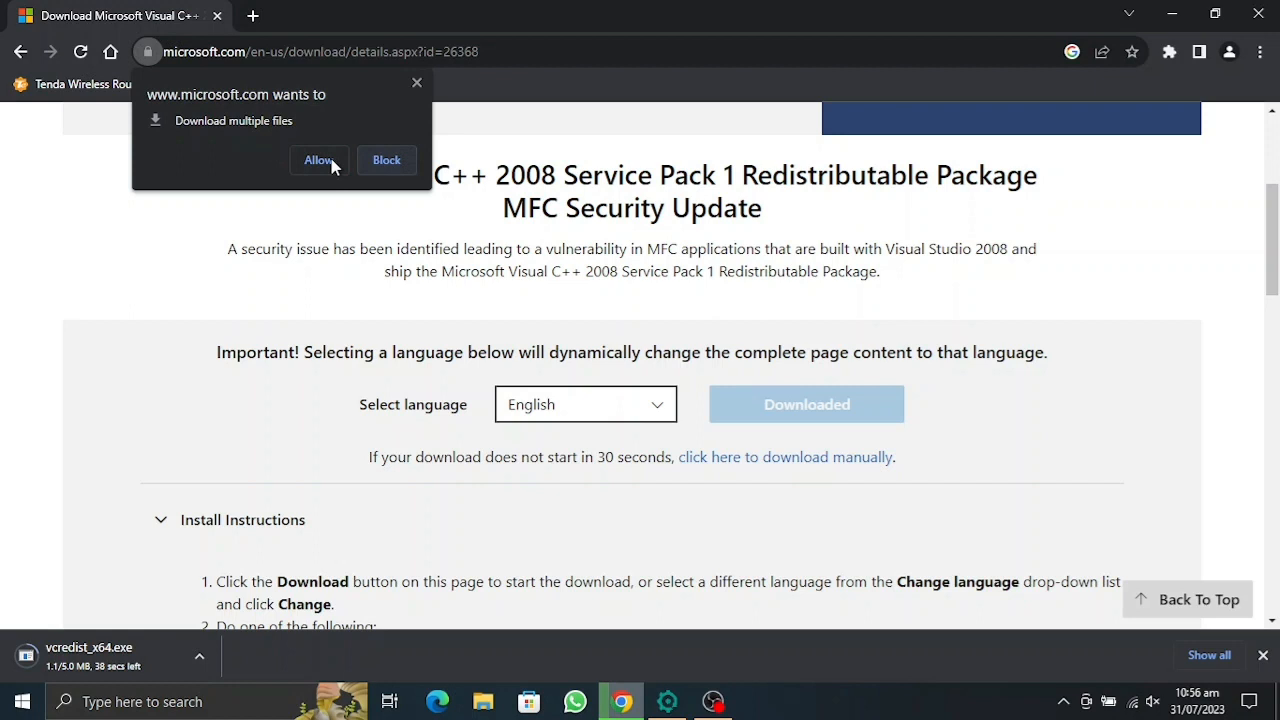
{"action": "mouse_move", "coordinate": [190, 76]}
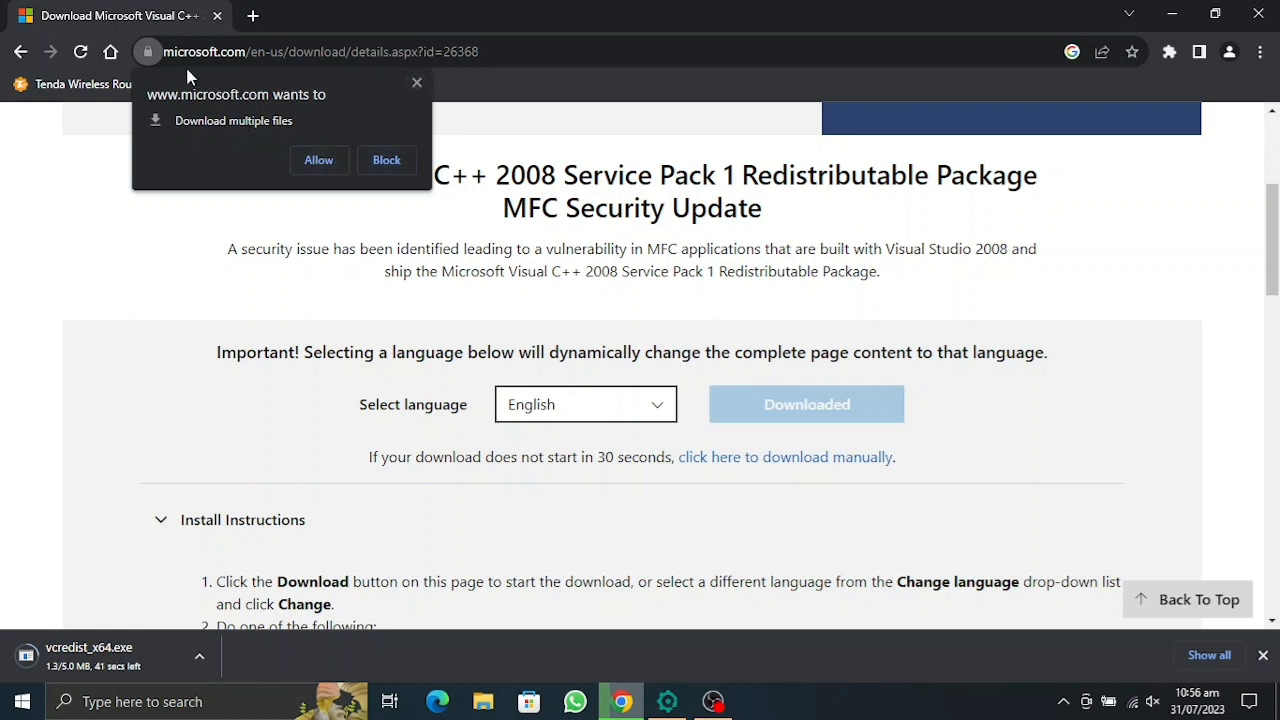
{"action": "mouse_move", "coordinate": [150, 80]}
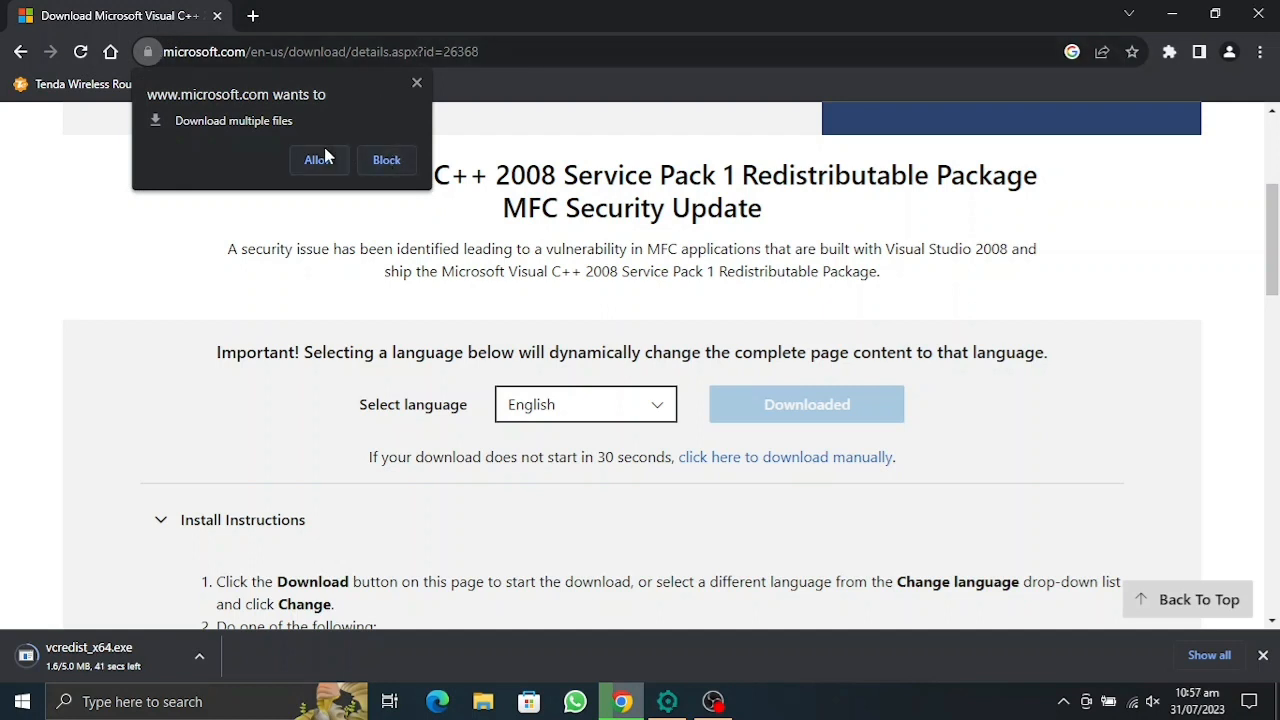
{"action": "mouse_move", "coordinate": [416, 84]}
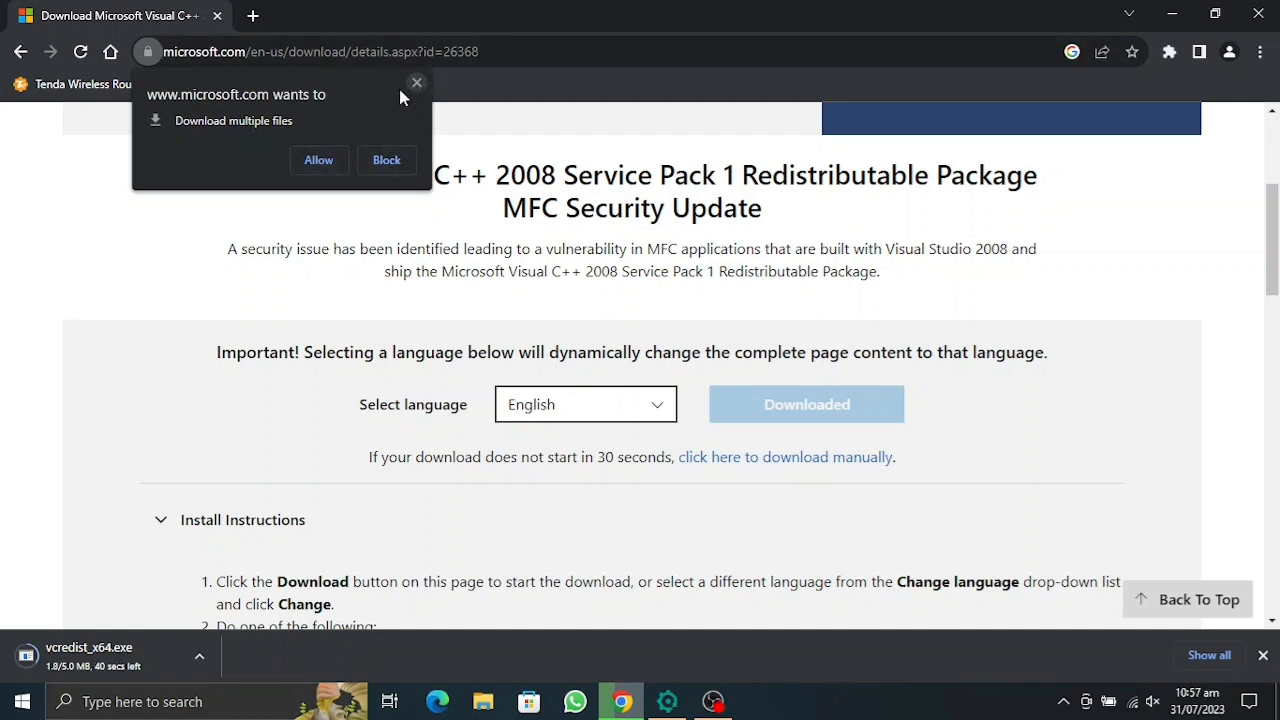
{"action": "mouse_move", "coordinate": [170, 474]}
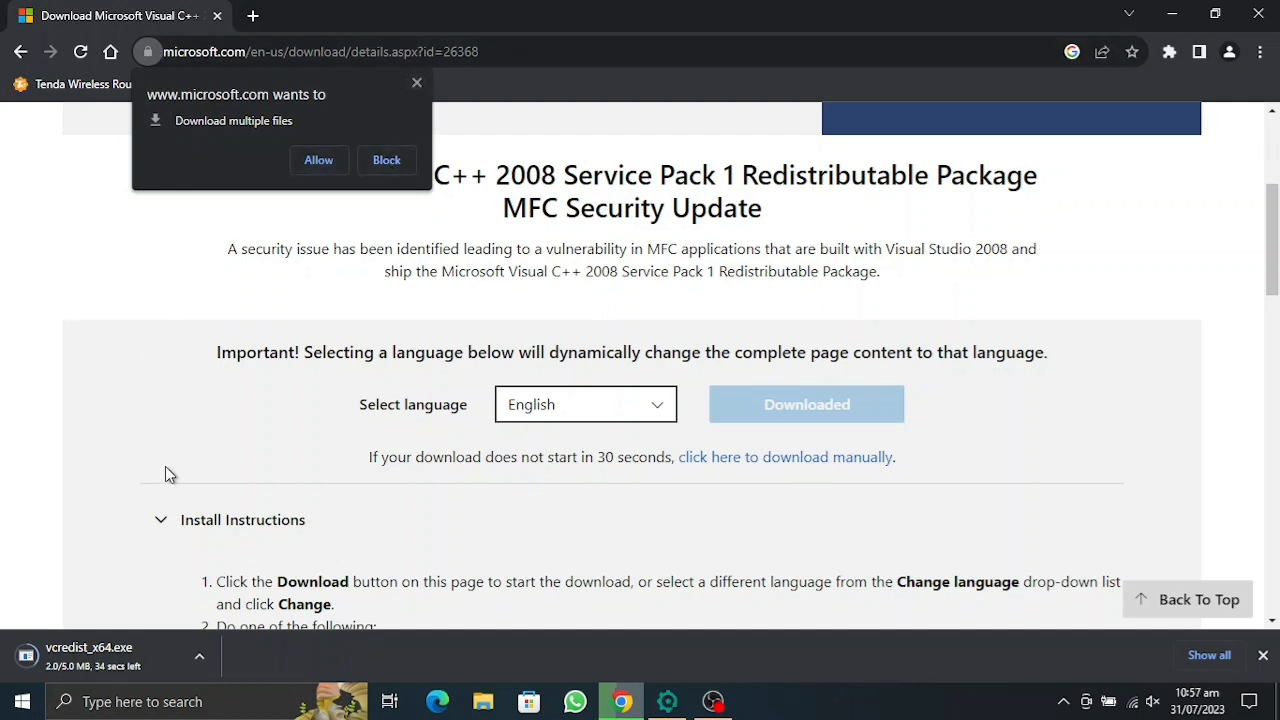
{"action": "mouse_move", "coordinate": [240, 444]}
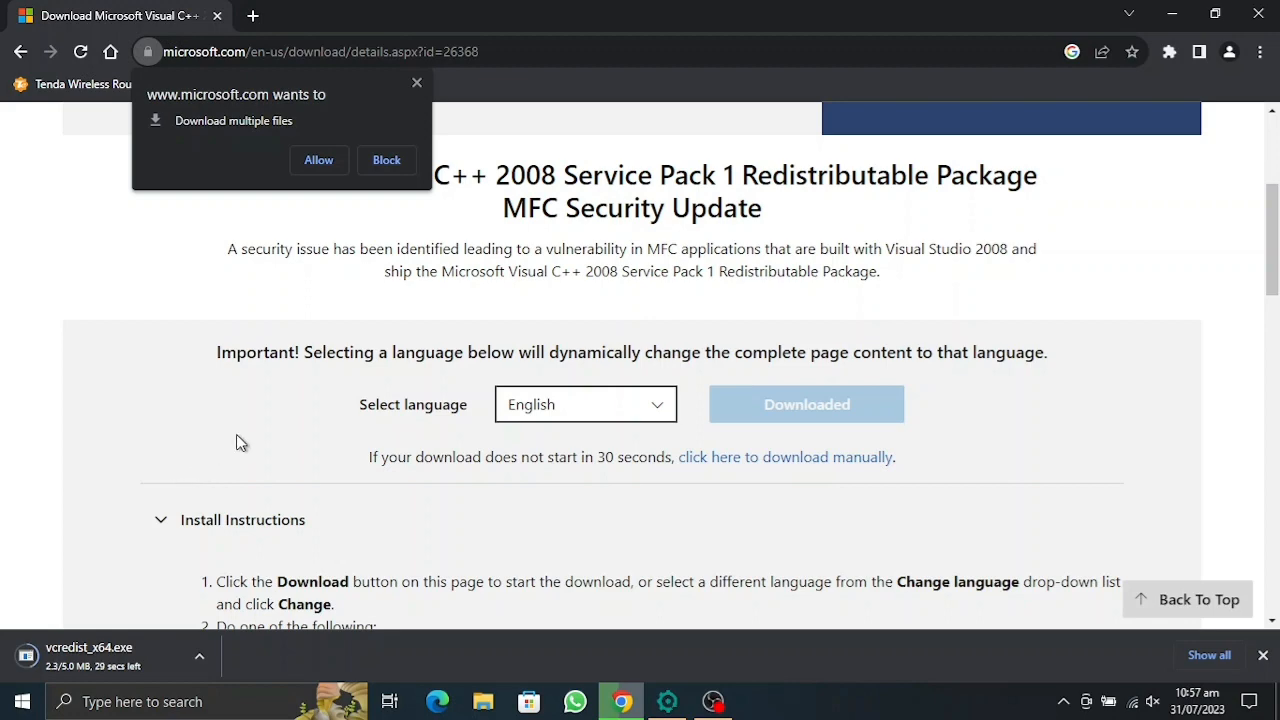
{"action": "scroll", "scroll_direction": "up", "scroll_amount": 3}
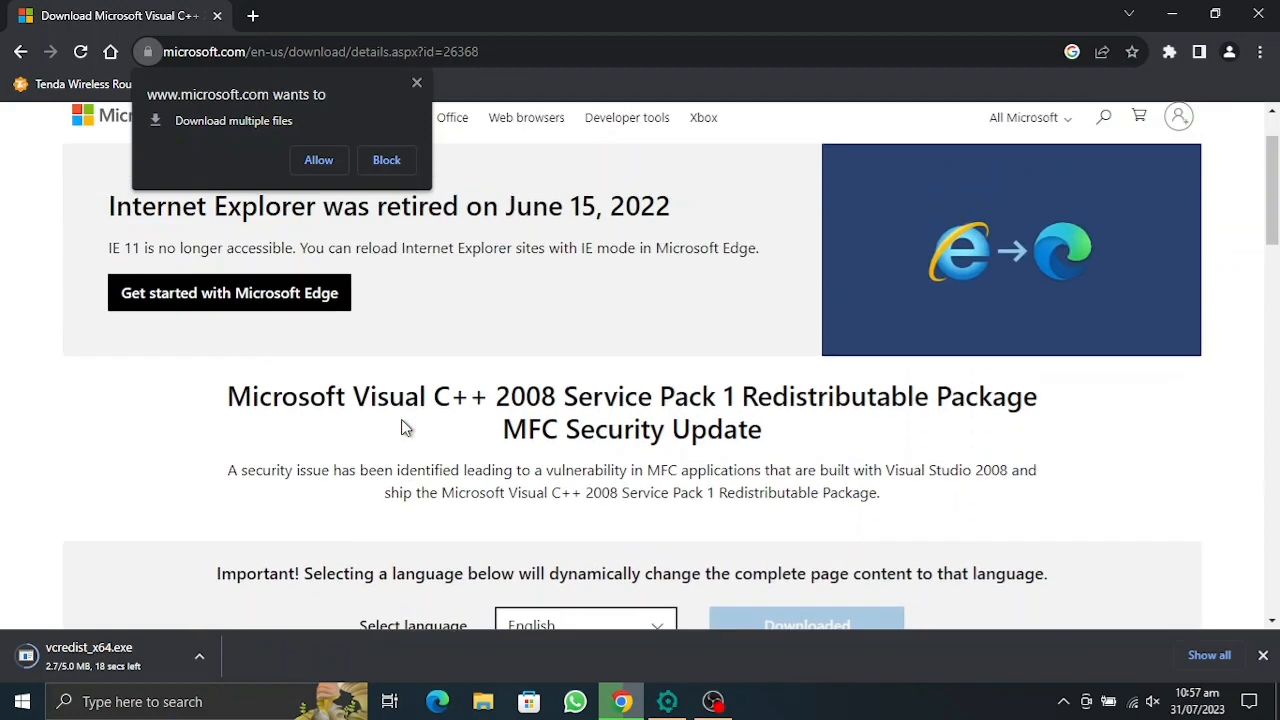
{"action": "scroll", "scroll_direction": "down", "scroll_amount": 3}
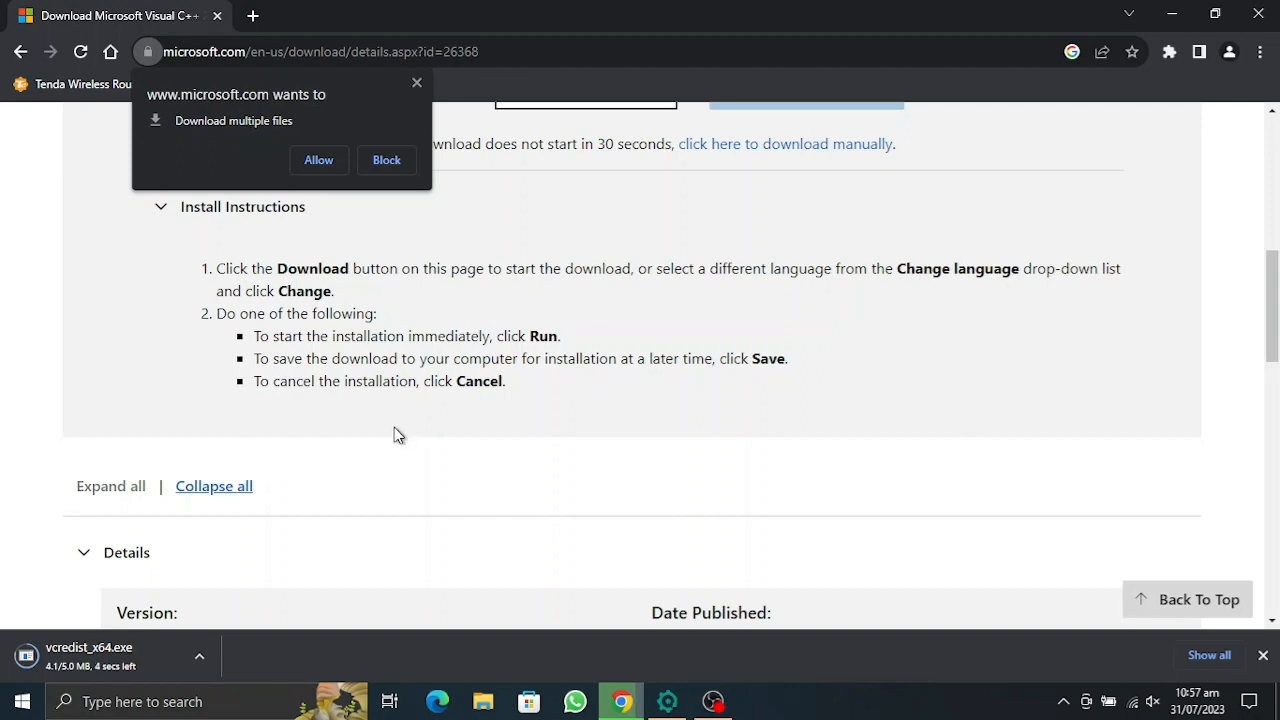
{"action": "scroll", "scroll_direction": "down", "scroll_amount": 3}
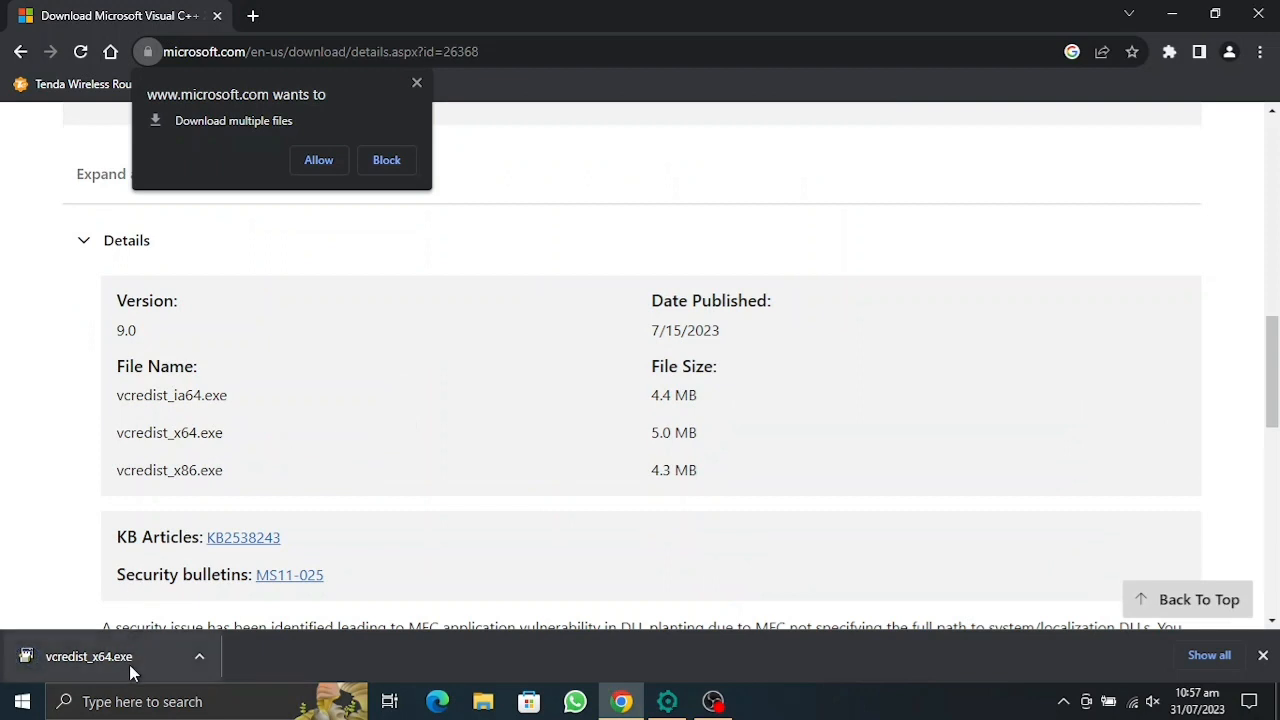
Run vcredist_x64.exe and install the Visual C++ 2008 Redistributable, then finish setup.
{"action": "left_click", "coordinate": [88, 656]}
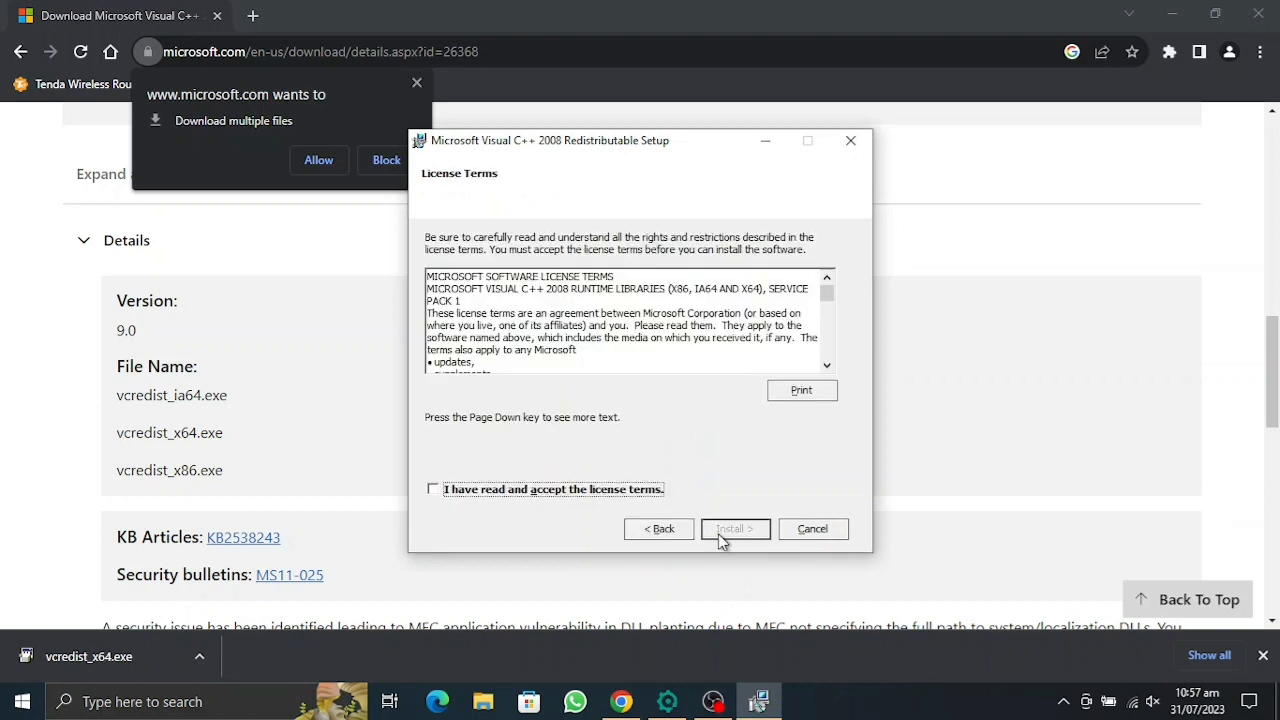
{"action": "left_click", "coordinate": [736, 528]}
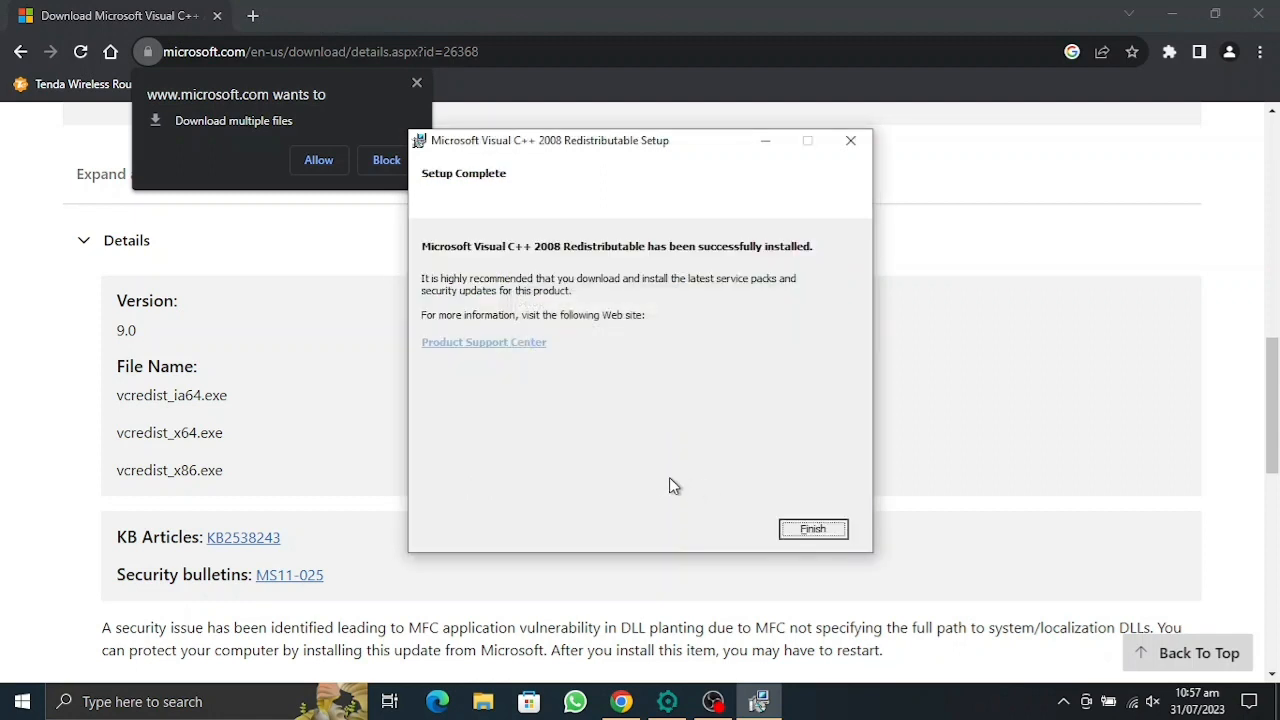
{"action": "mouse_move", "coordinate": [530, 308]}
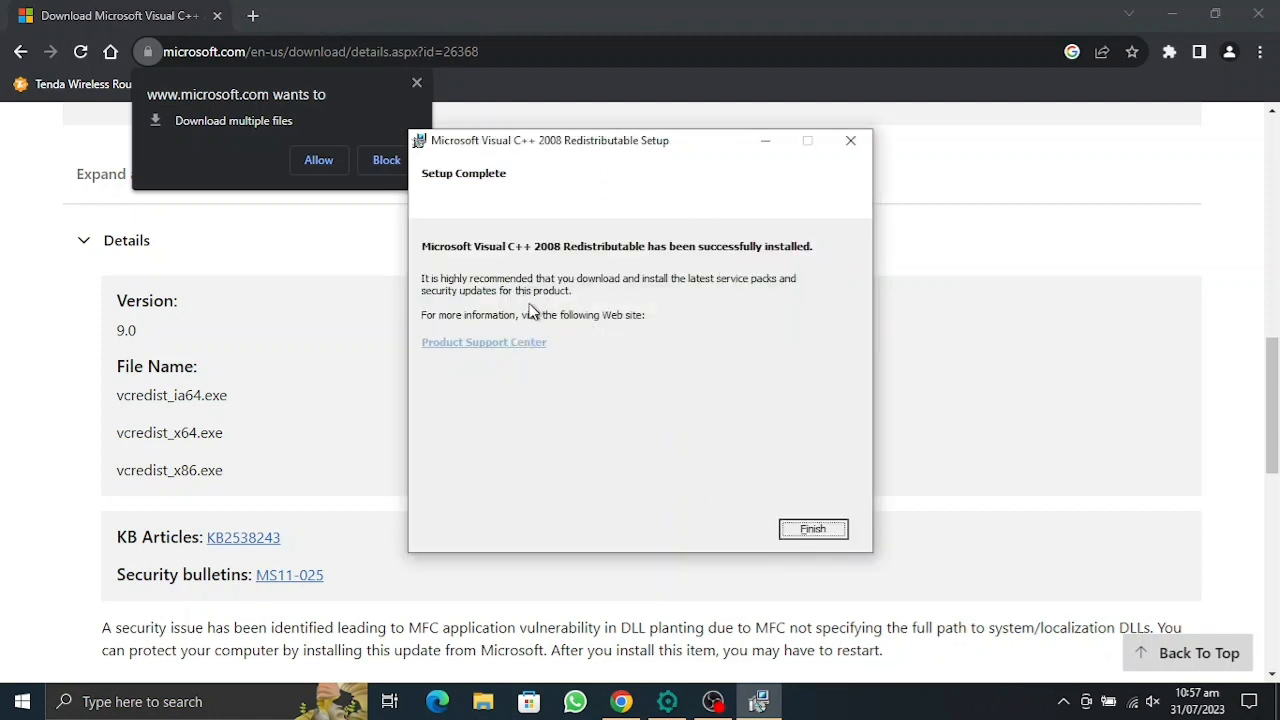
{"action": "mouse_move", "coordinate": [590, 444]}
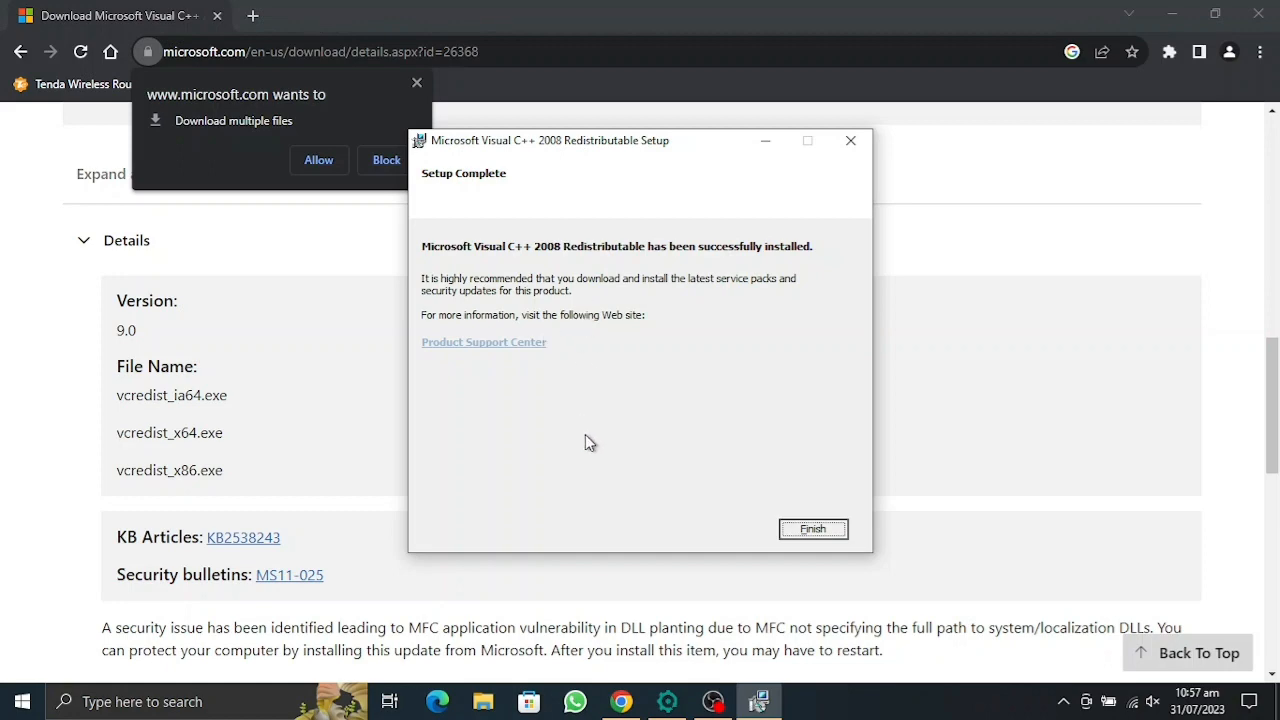
{"action": "left_click", "coordinate": [812, 528]}
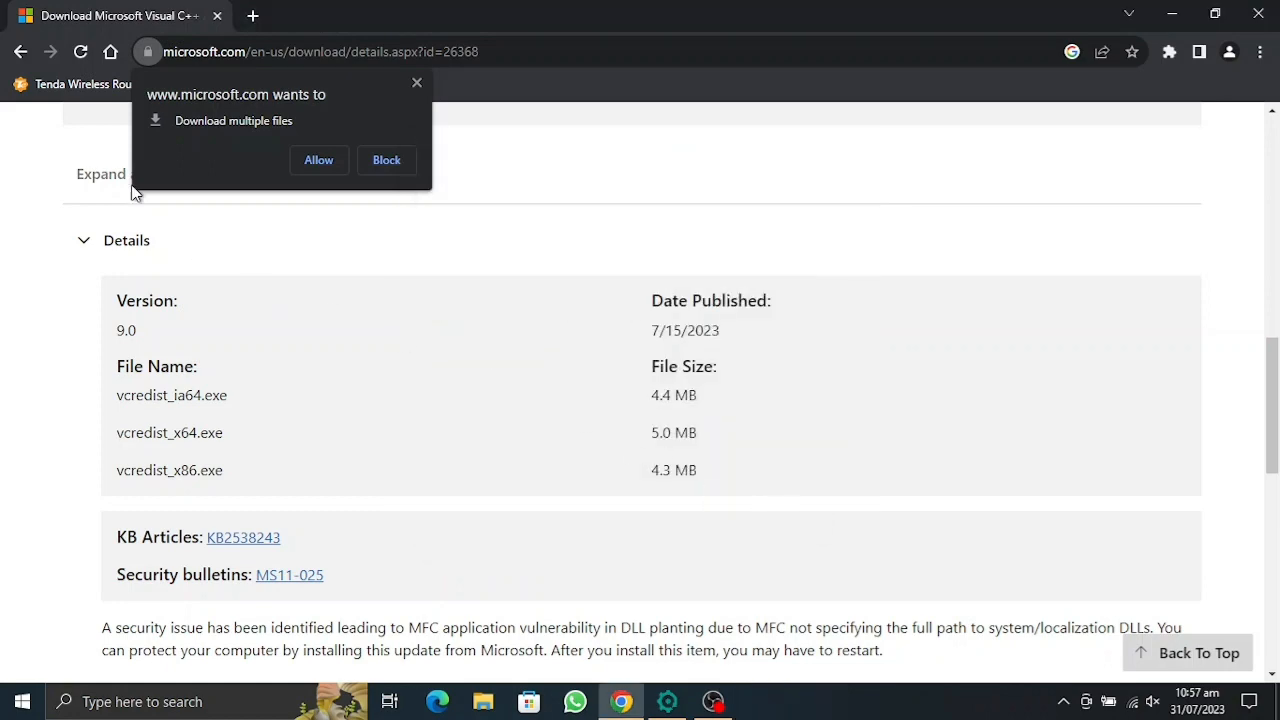
Search Google for the 2010 x86 redistributable and reach Microsoft's 2010 SP1 download page.
{"action": "left_click", "coordinate": [22, 52]}
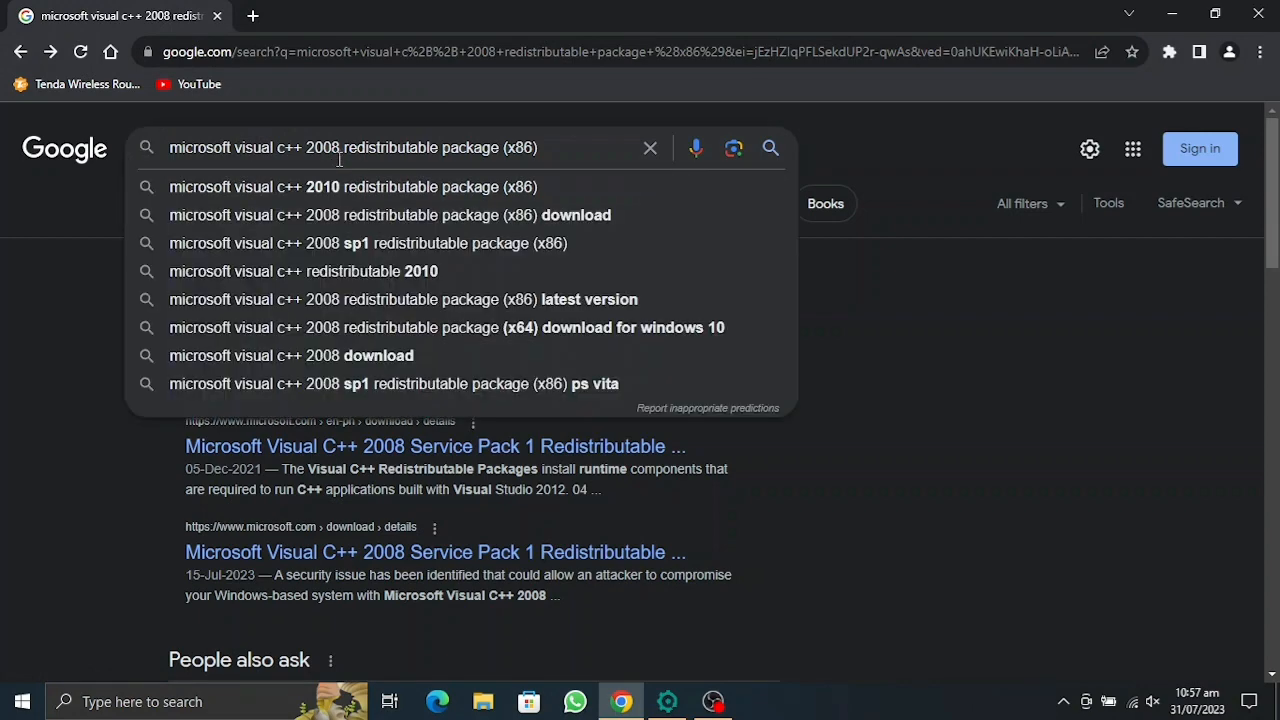
{"action": "left_click", "coordinate": [352, 186]}
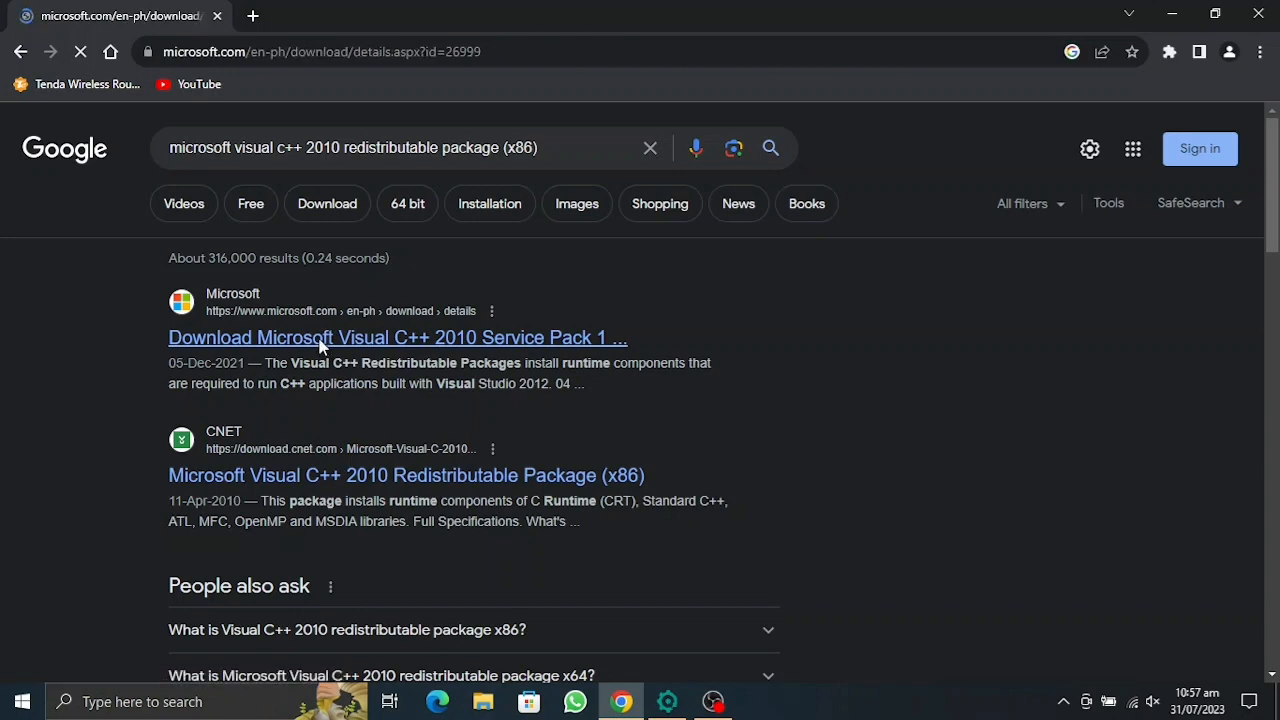
{"action": "left_click", "coordinate": [396, 336]}
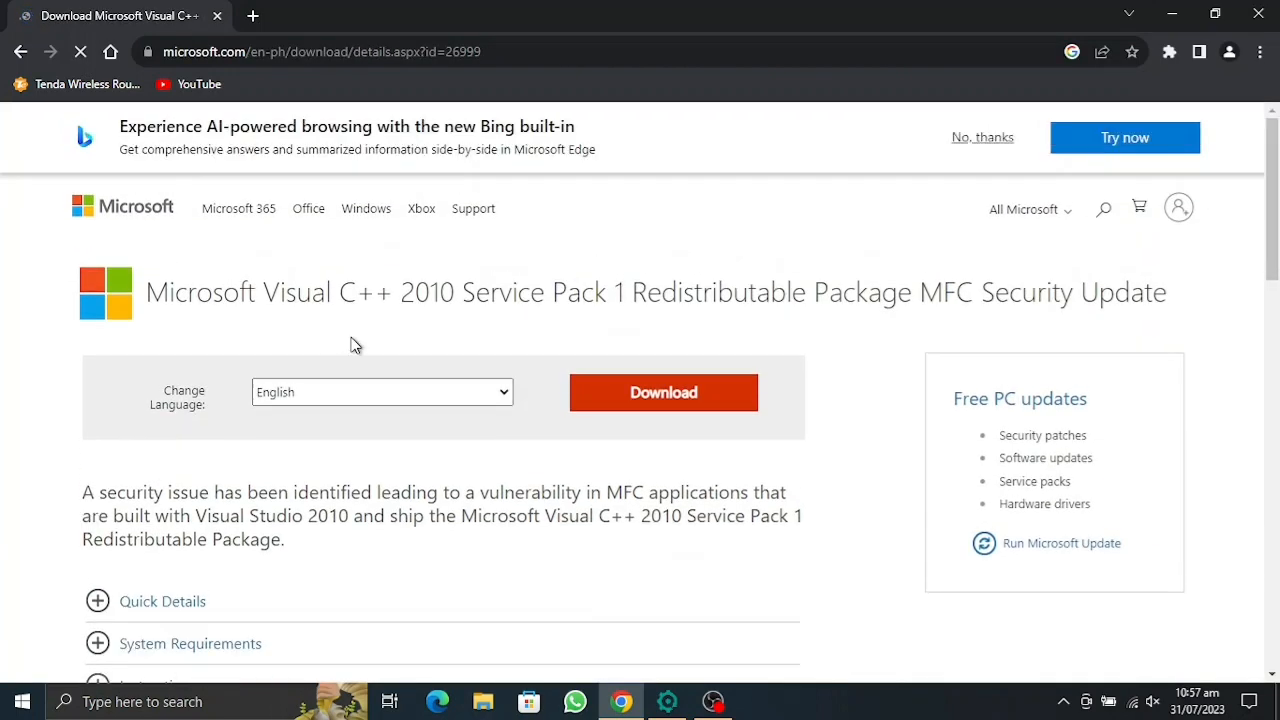
{"action": "scroll", "scroll_direction": "down", "scroll_amount": 3}
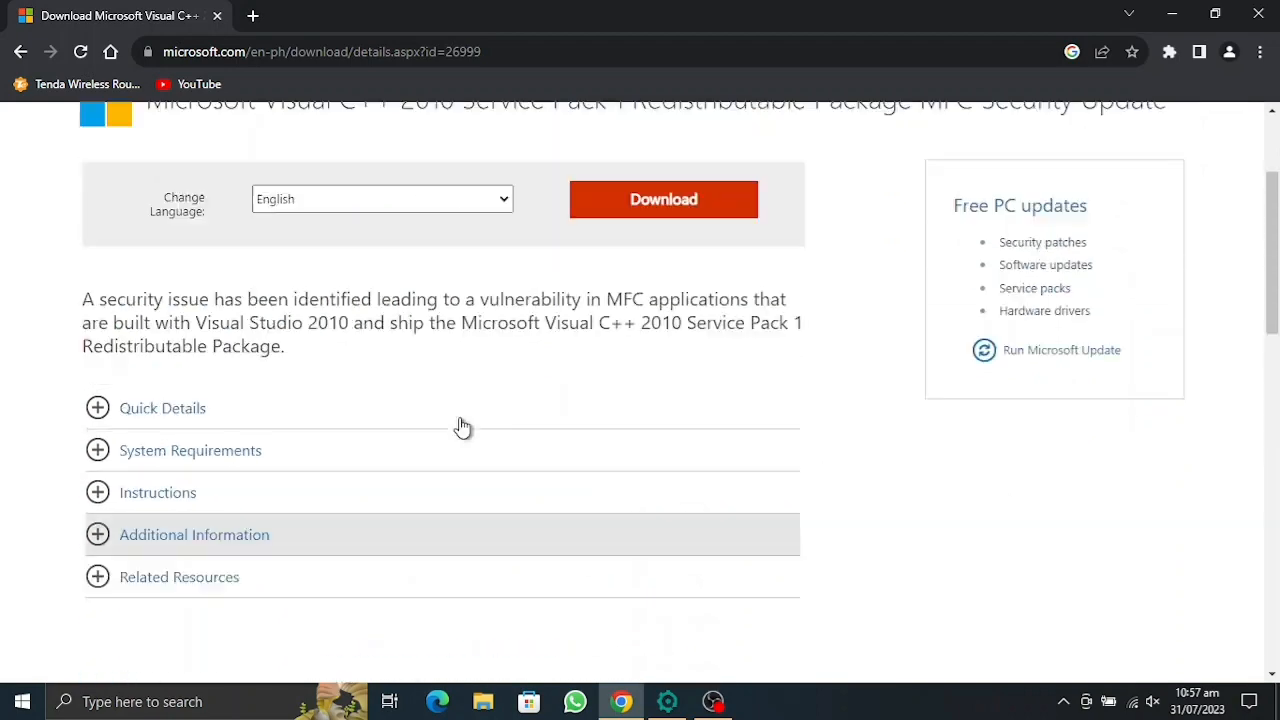
Select all three 2010 SP1 installers and proceed with the download.
{"action": "left_click", "coordinate": [664, 200]}
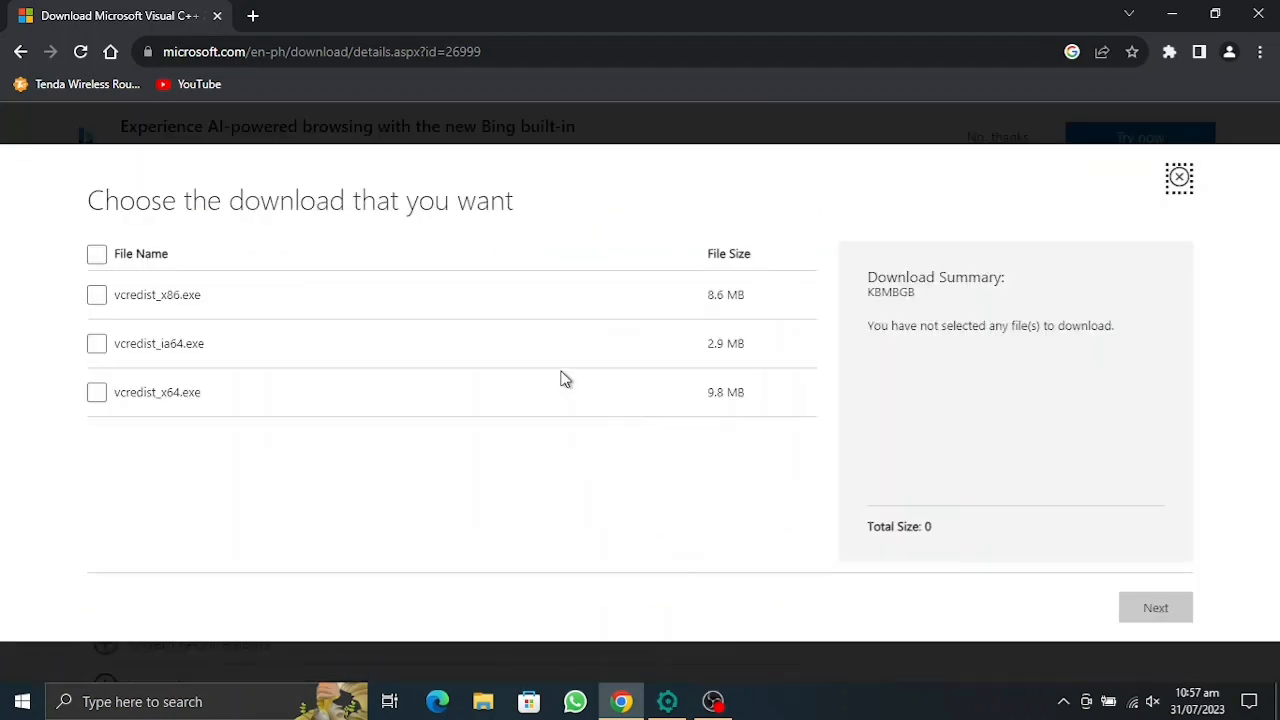
{"action": "left_click", "coordinate": [96, 252]}
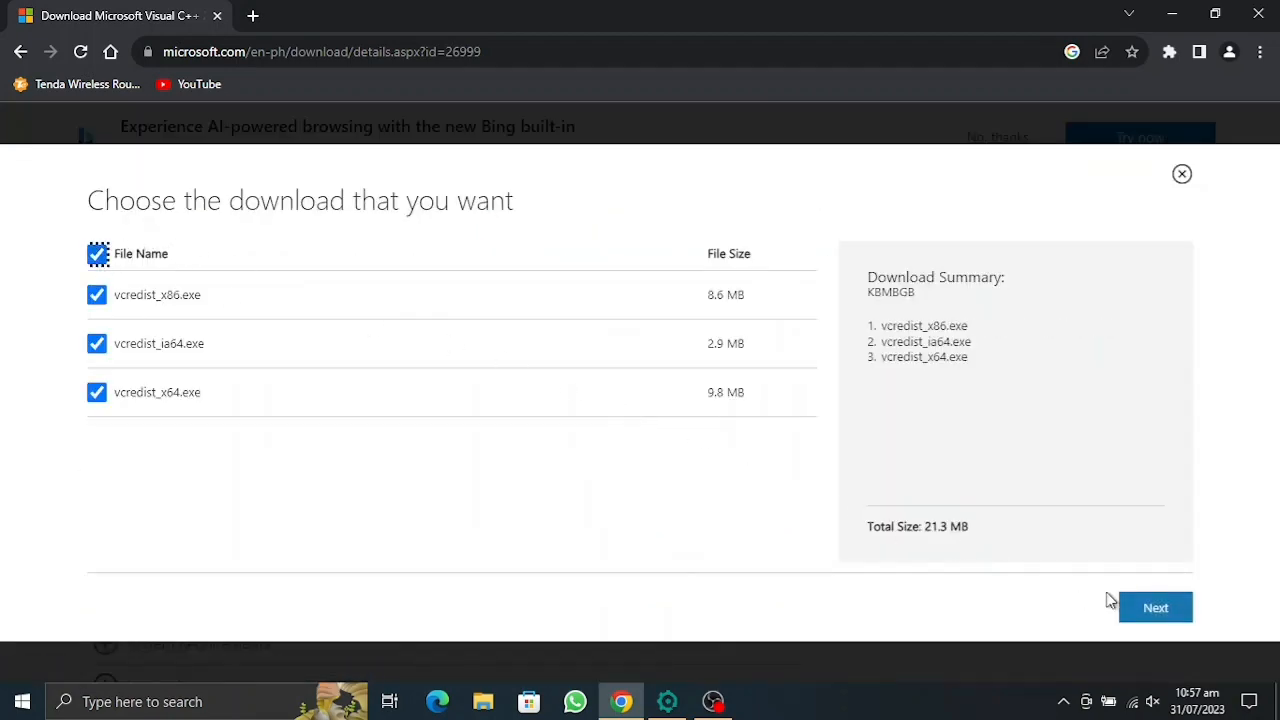
{"action": "left_click", "coordinate": [1156, 608]}
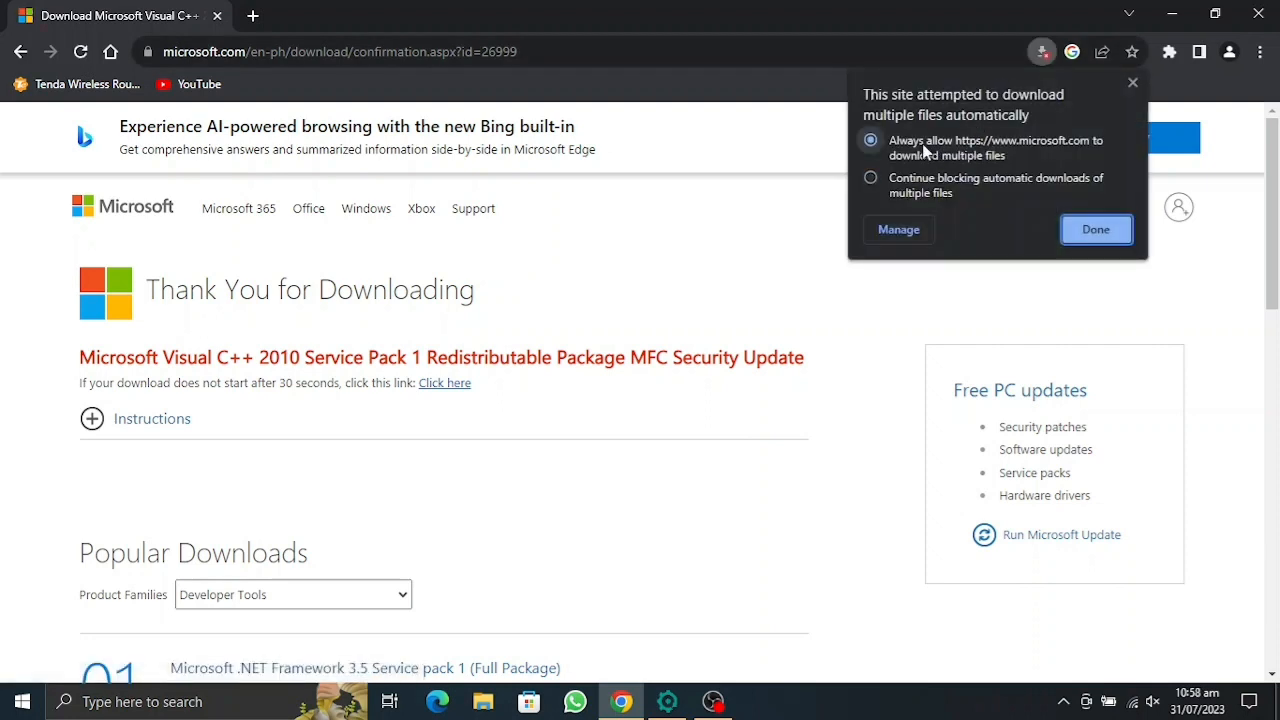
Always allow microsoft.com to download multiple files and check the automatic downloads setting.
{"action": "left_click", "coordinate": [1096, 228]}
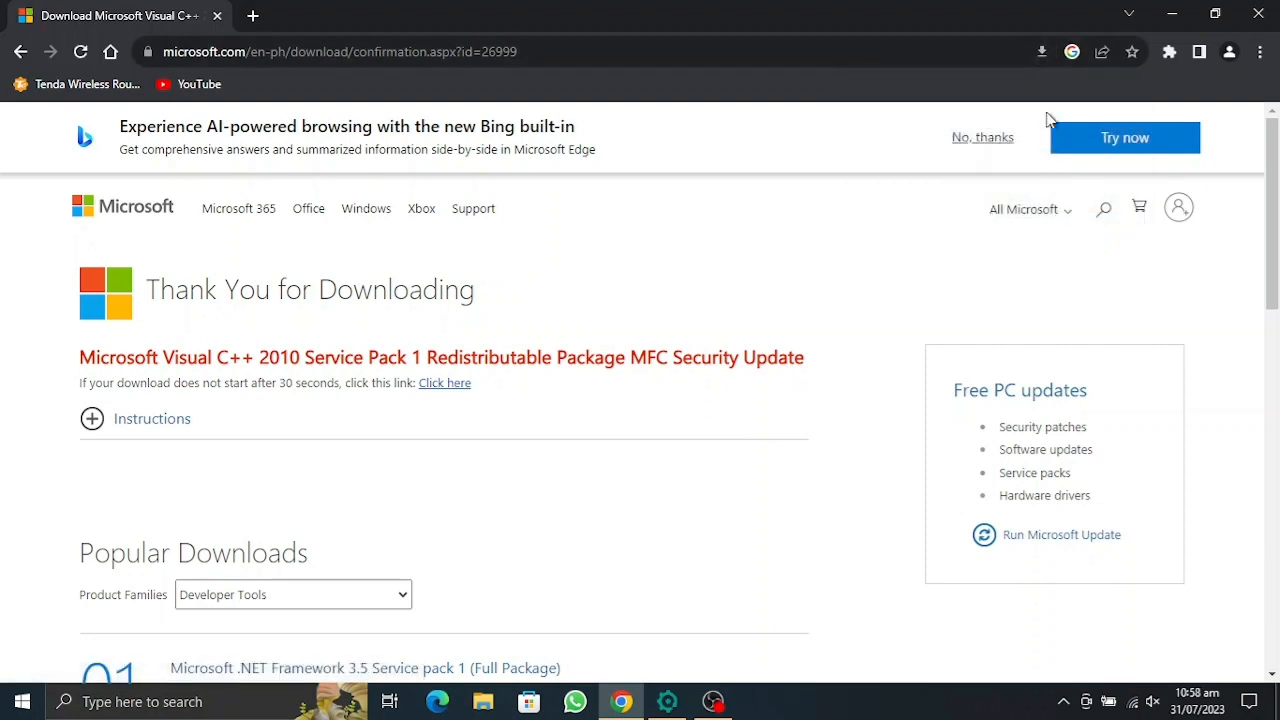
{"action": "left_click", "coordinate": [1042, 52]}
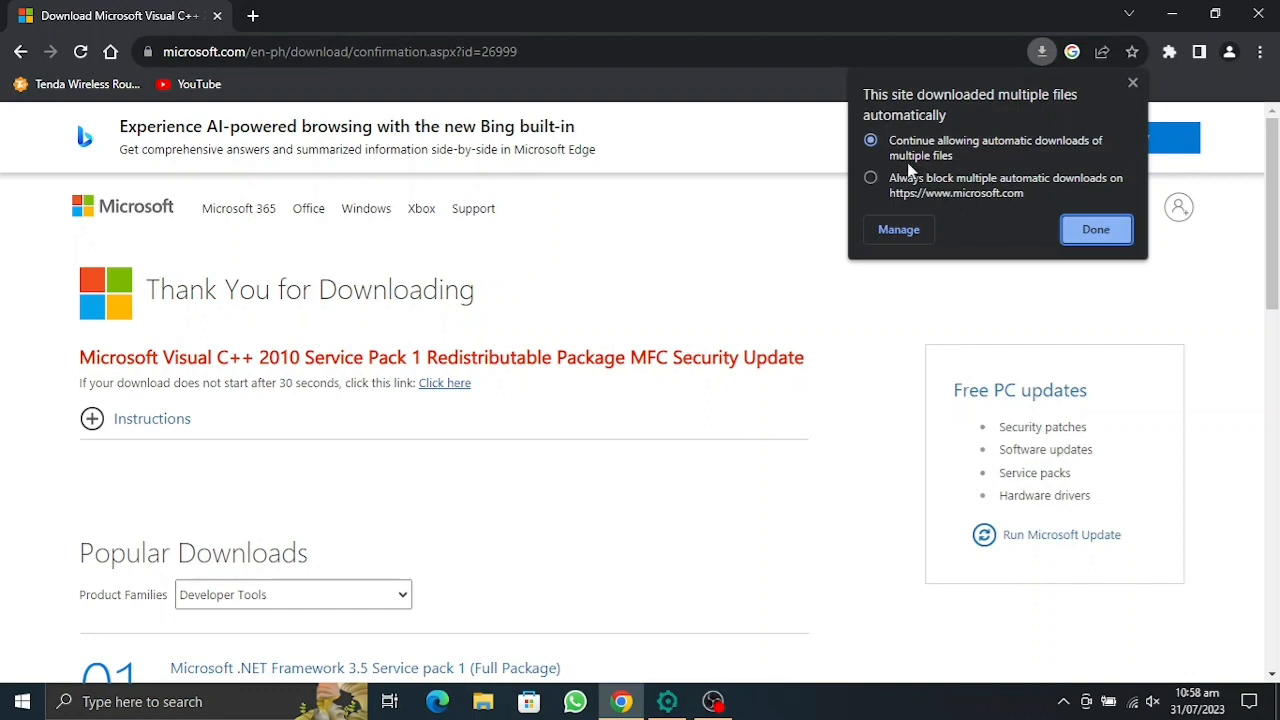
{"action": "left_click", "coordinate": [896, 228]}
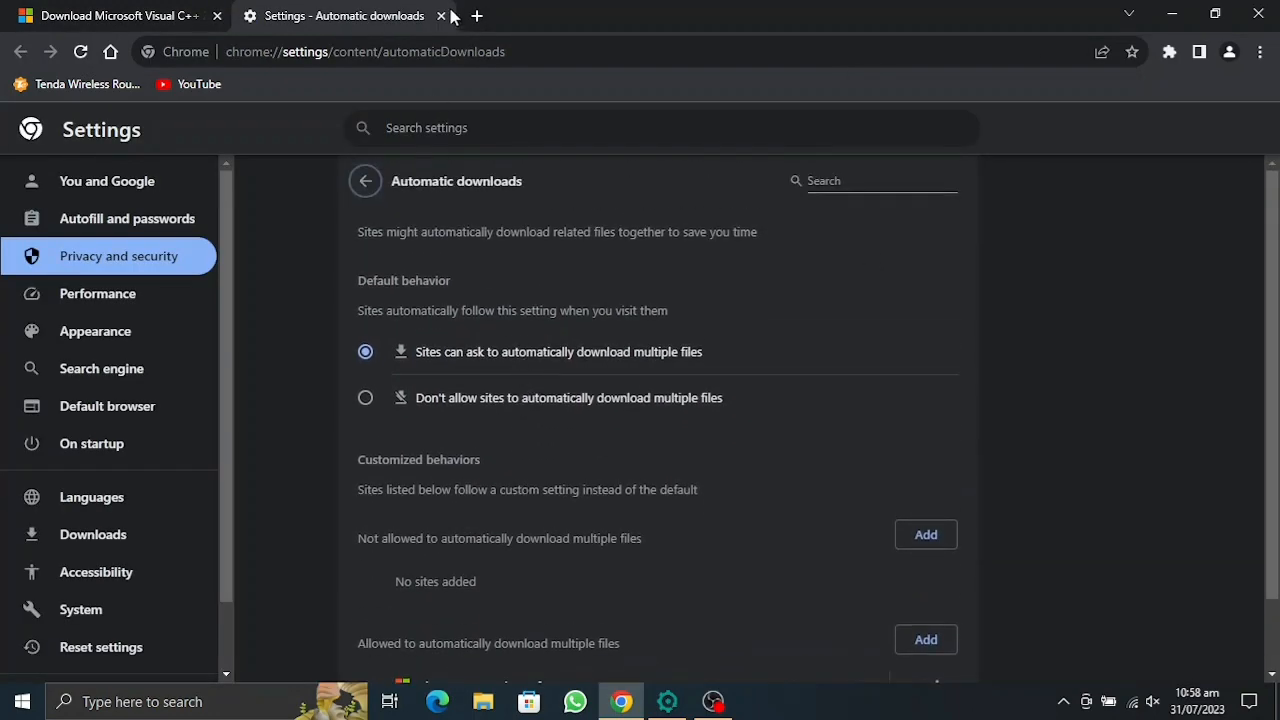
{"action": "left_click", "coordinate": [440, 16]}
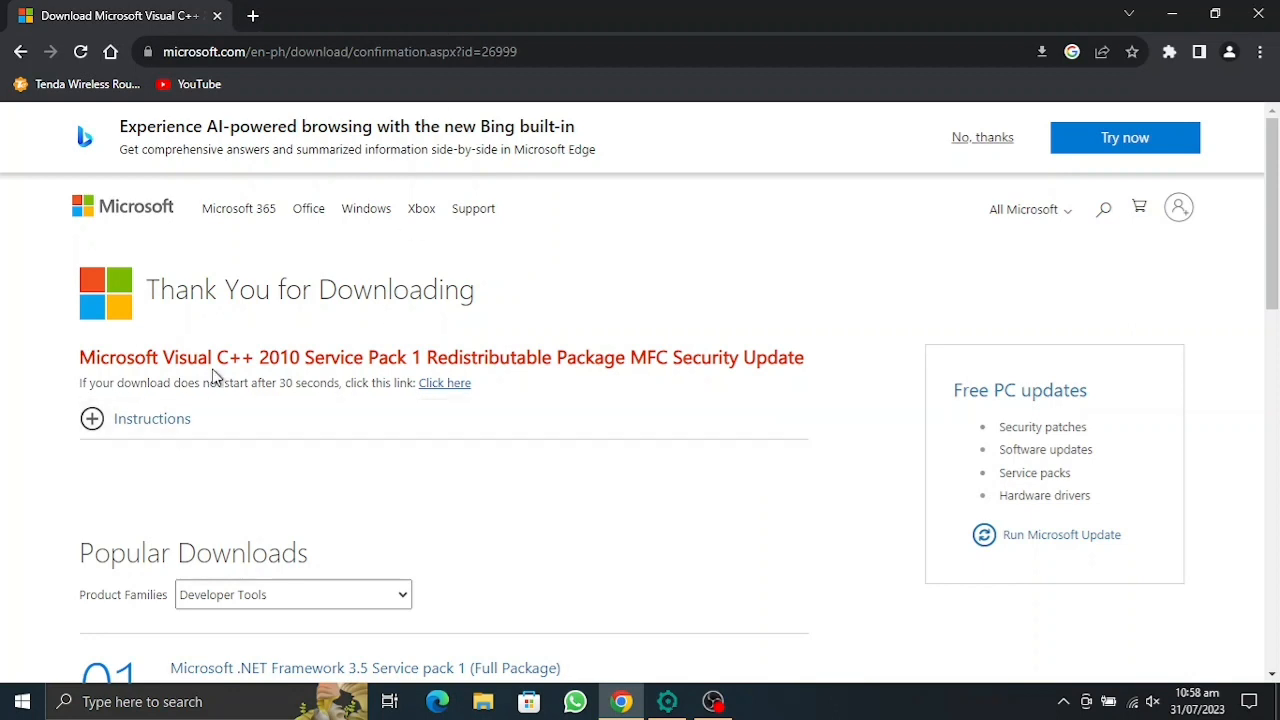
Retry the three failed 2010 installer downloads (x64, ia64, x86).
{"action": "left_click", "coordinate": [444, 384]}
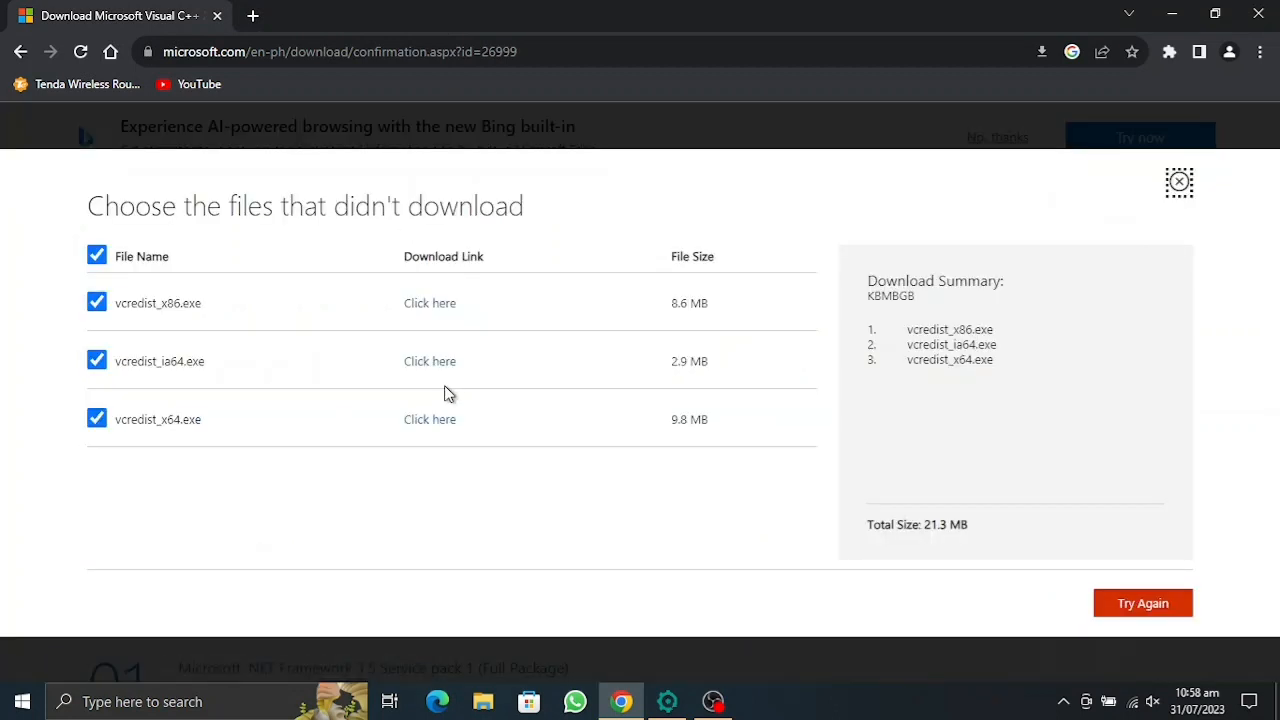
{"action": "left_click", "coordinate": [1142, 604]}
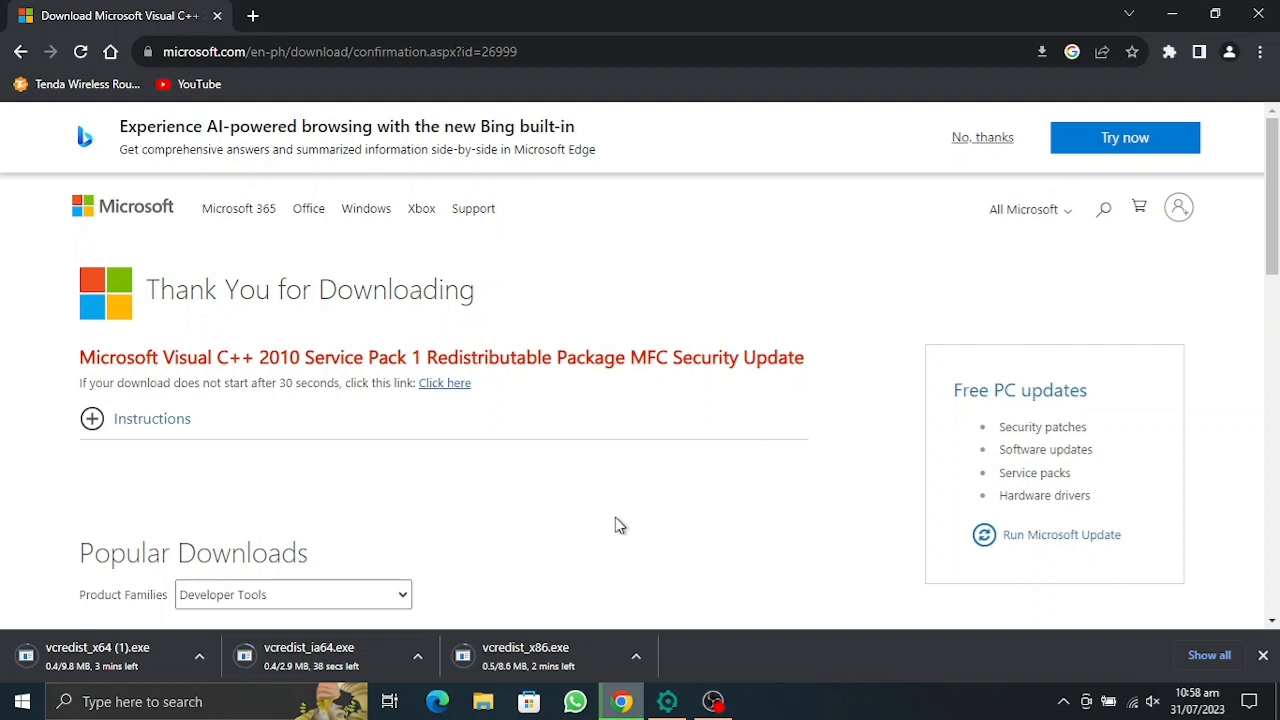
{"action": "mouse_move", "coordinate": [1124, 136]}
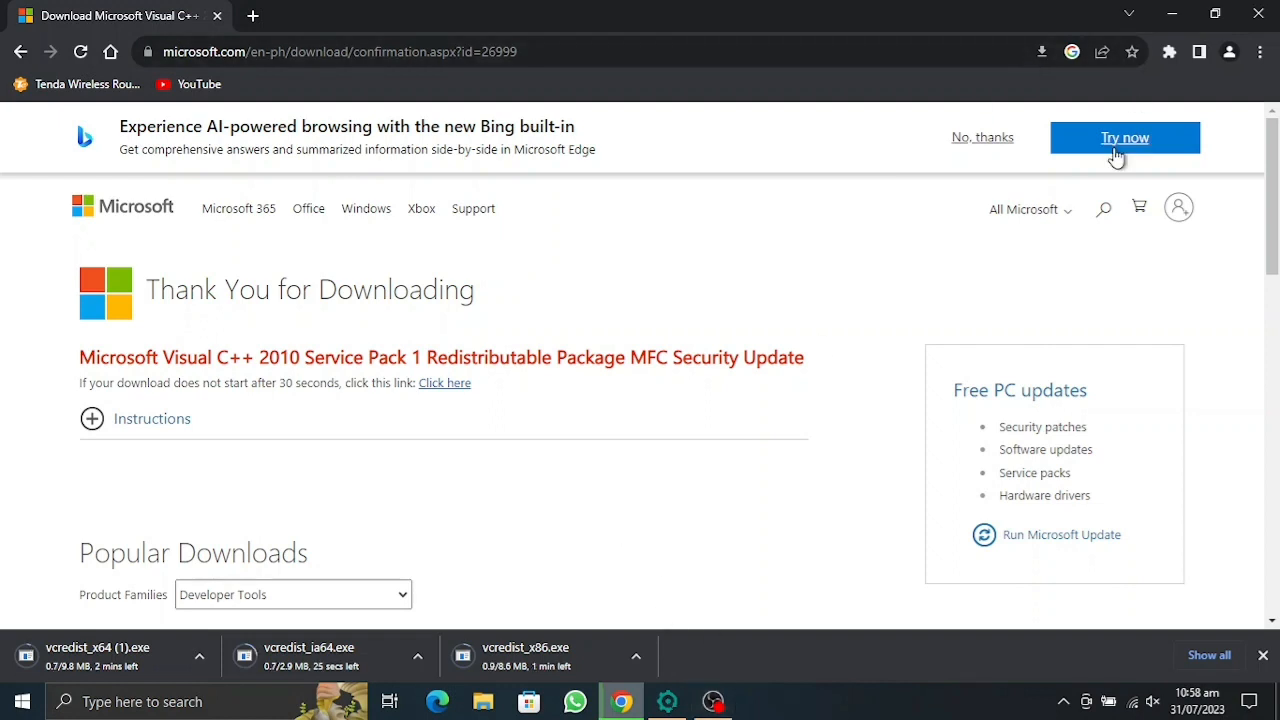
{"action": "mouse_move", "coordinate": [548, 552]}
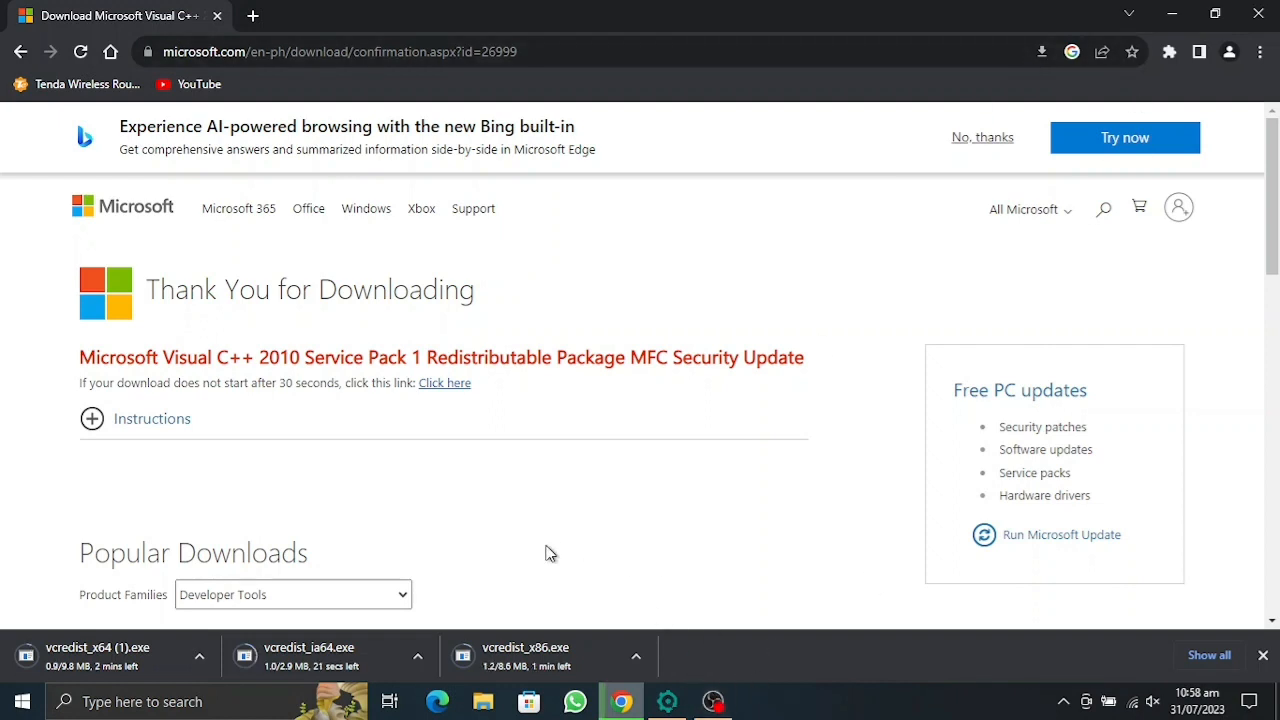
{"action": "mouse_move", "coordinate": [512, 656]}
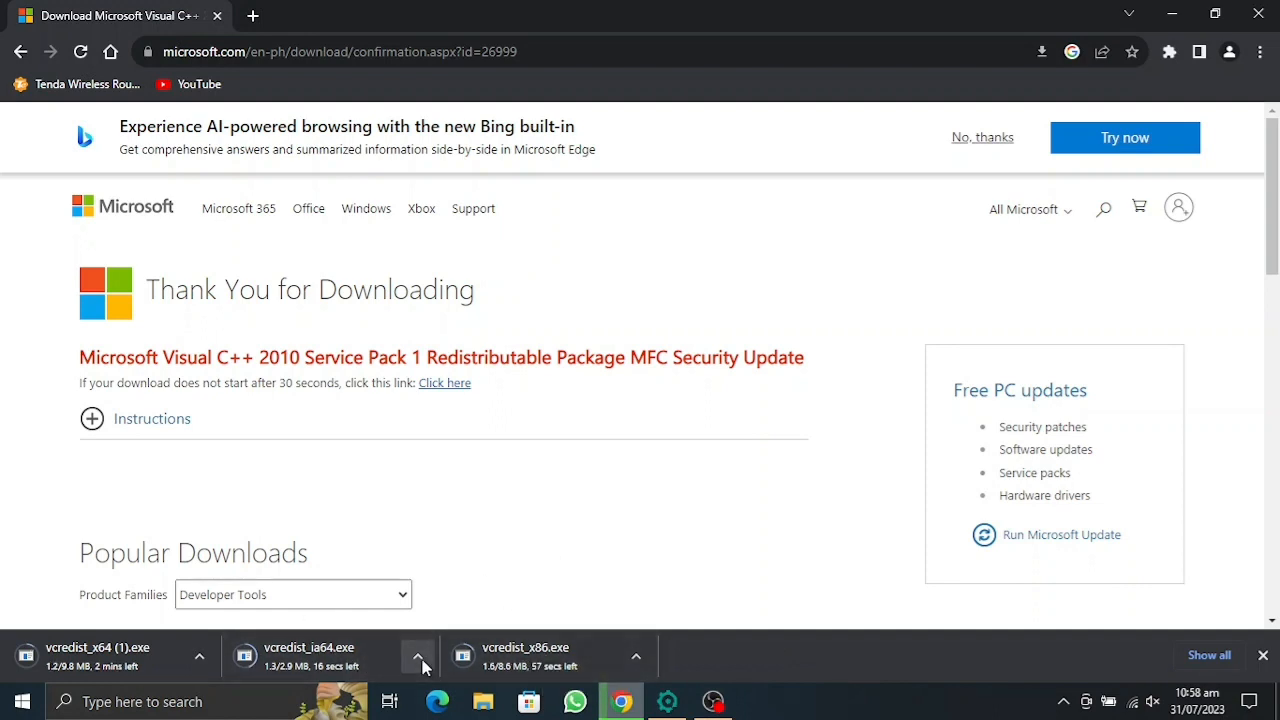
Remove the unneeded ia64 installer from Chrome's download bar.
{"action": "left_click", "coordinate": [200, 656]}
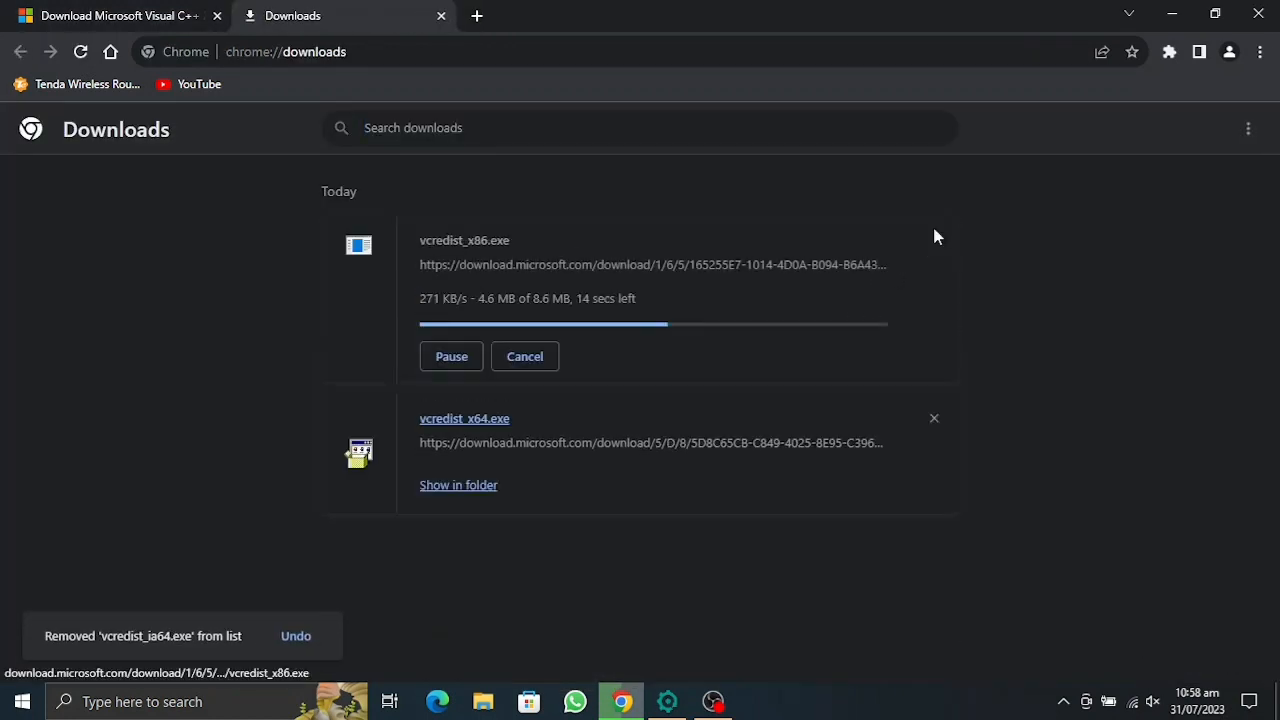
{"action": "mouse_move", "coordinate": [576, 564]}
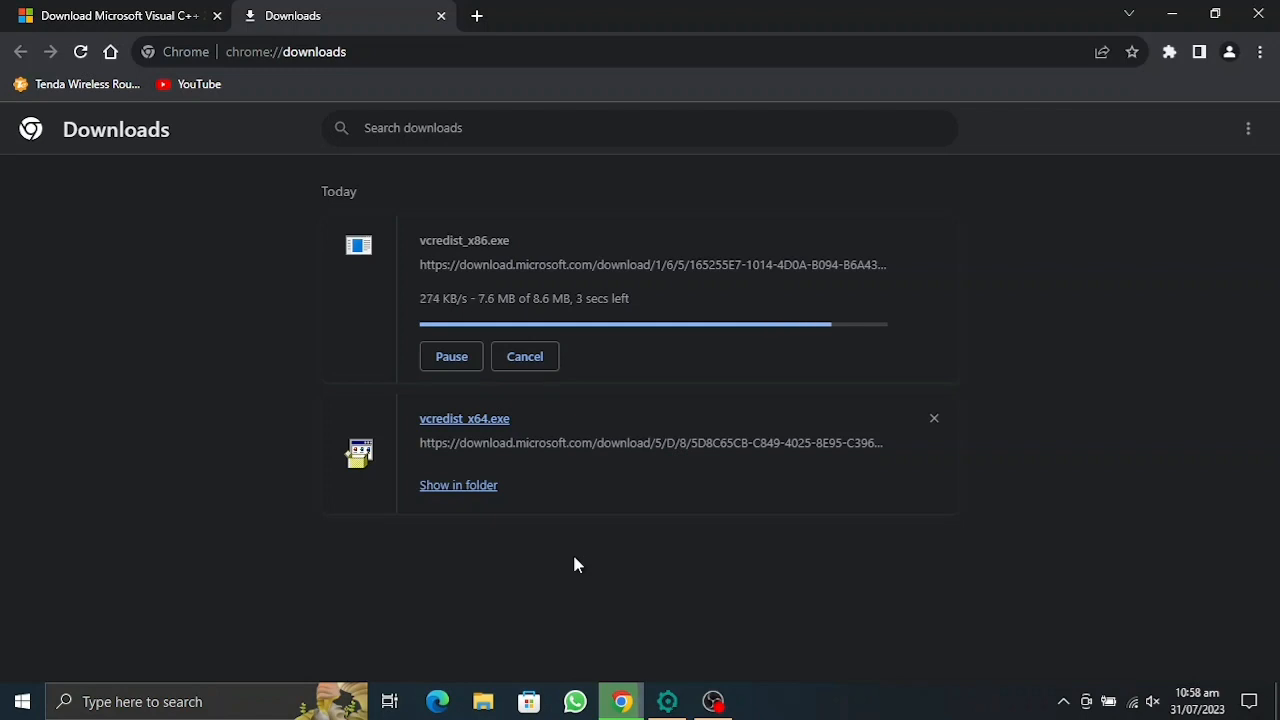
{"action": "mouse_move", "coordinate": [252, 400]}
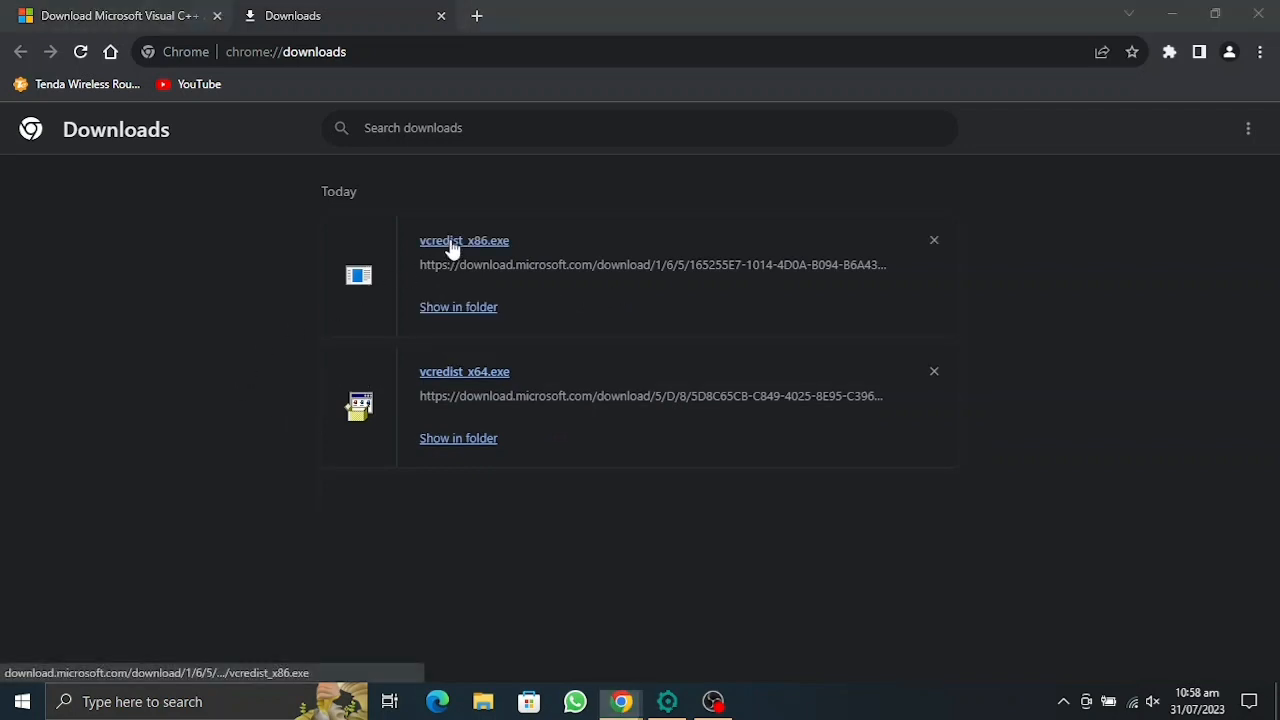
{"action": "mouse_move", "coordinate": [584, 488]}
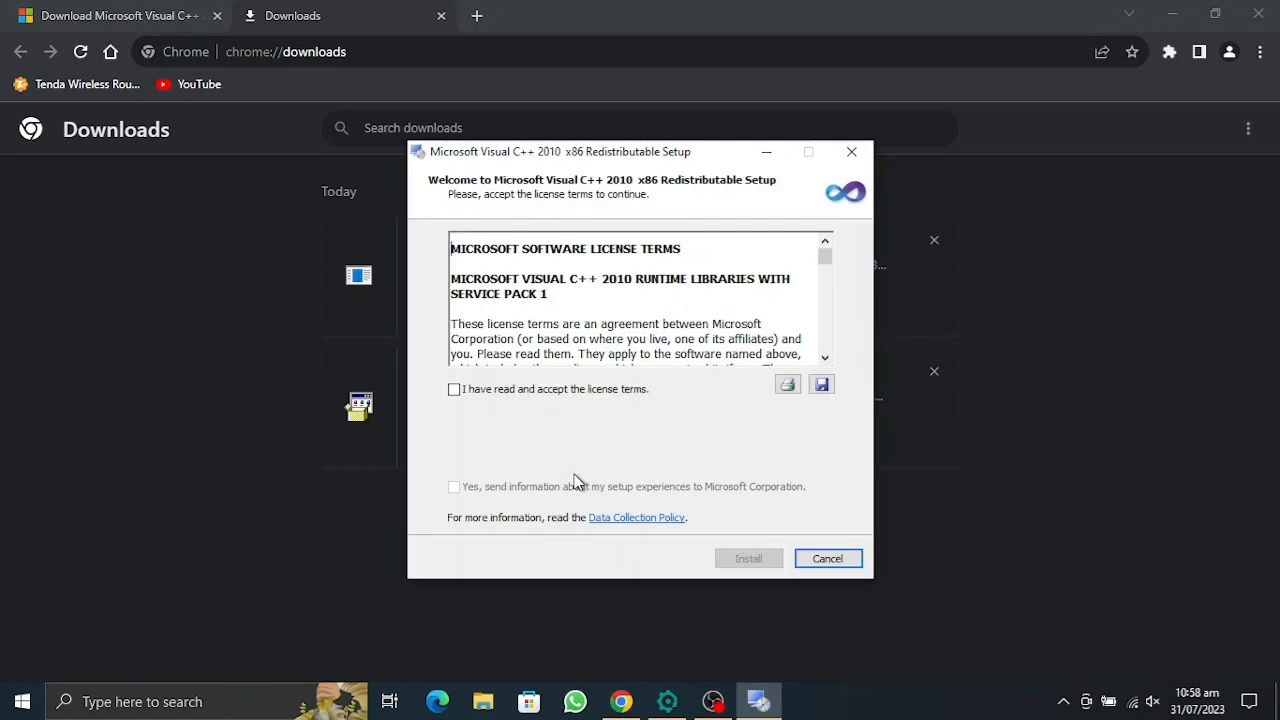
Accept the license and install the Visual C++ 2010 x86 Redistributable, then finish setup.
{"action": "left_click", "coordinate": [454, 388]}
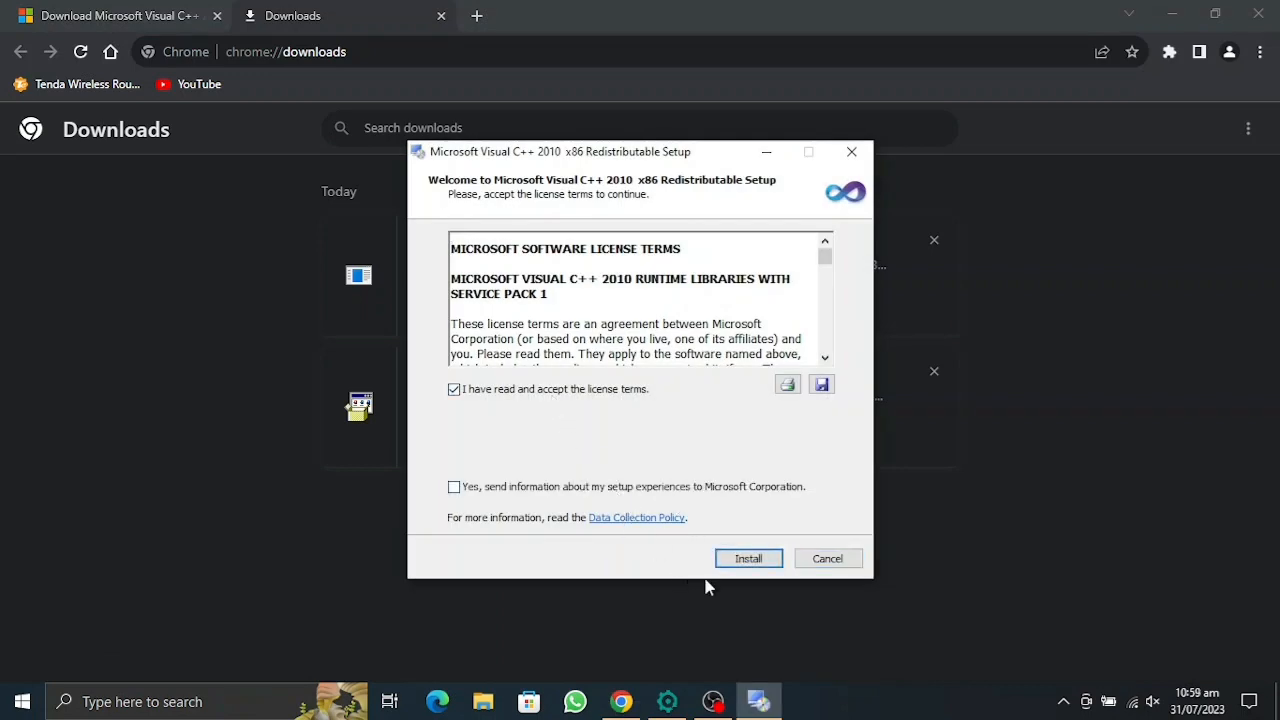
{"action": "left_click", "coordinate": [748, 558]}
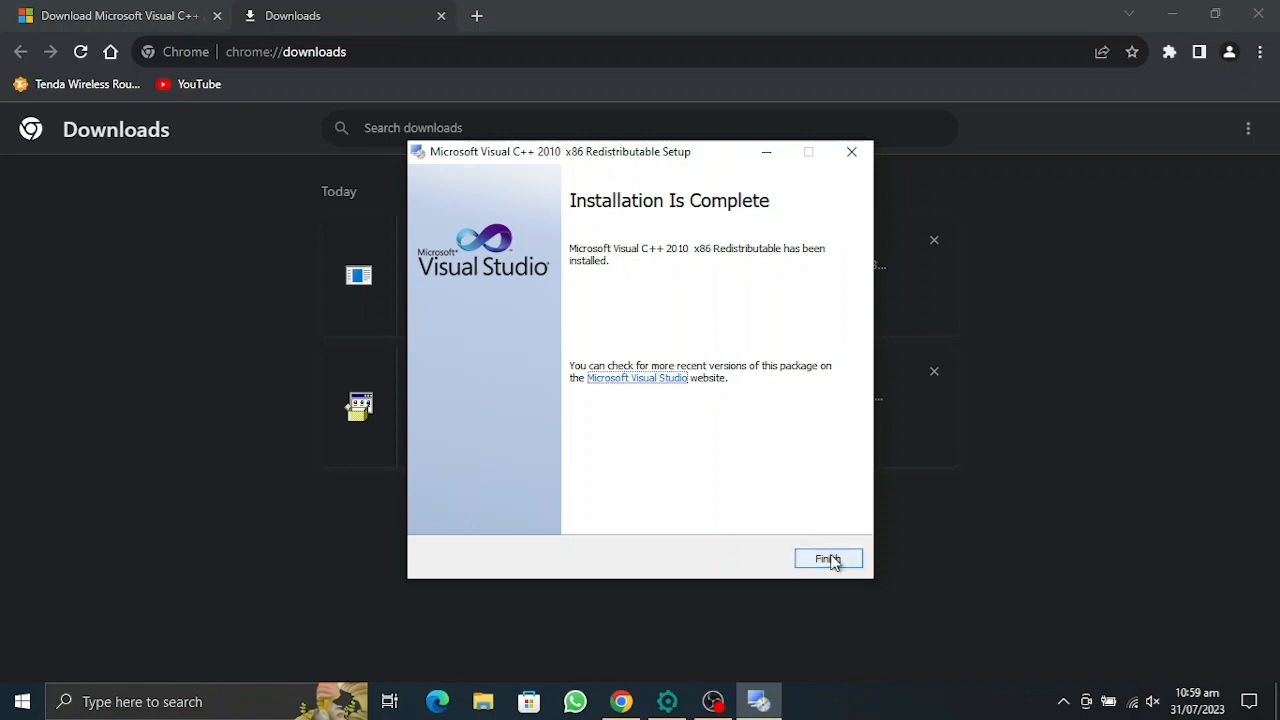
{"action": "left_click", "coordinate": [828, 558]}
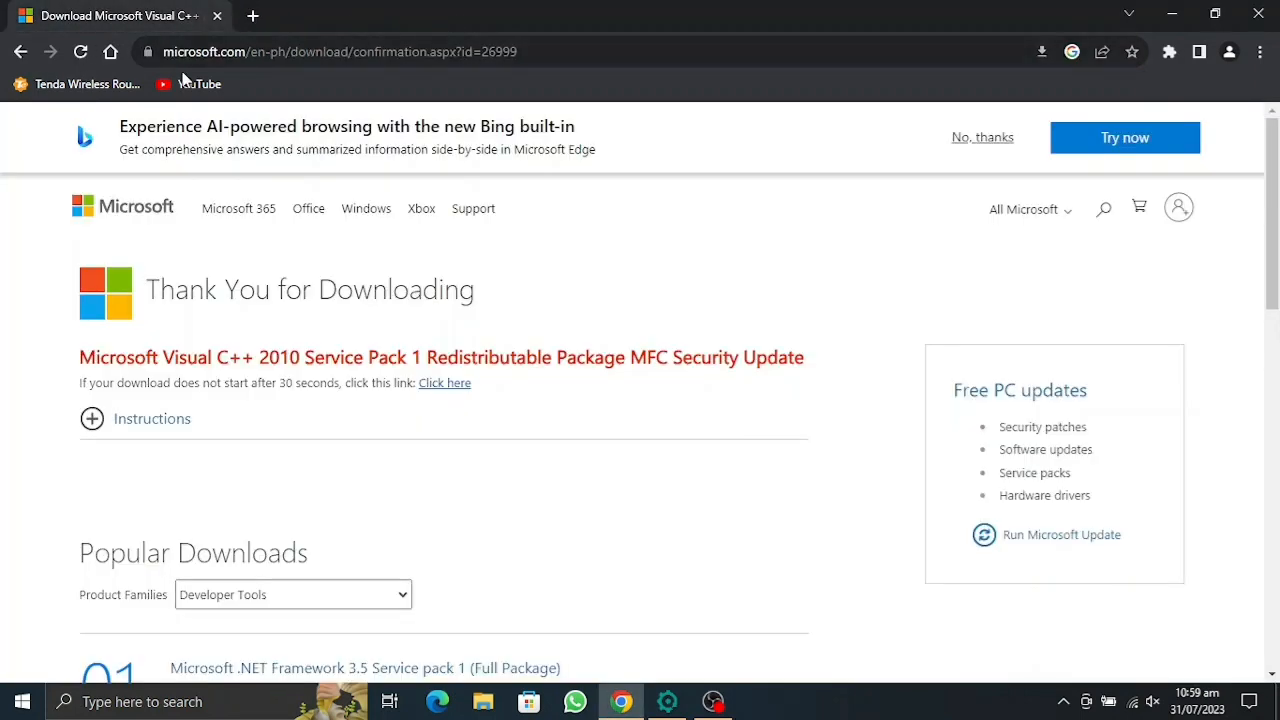
Return to Microsoft's 2008 SP1 page, download vcredist_x86.exe and run it.
{"action": "left_click", "coordinate": [22, 52]}
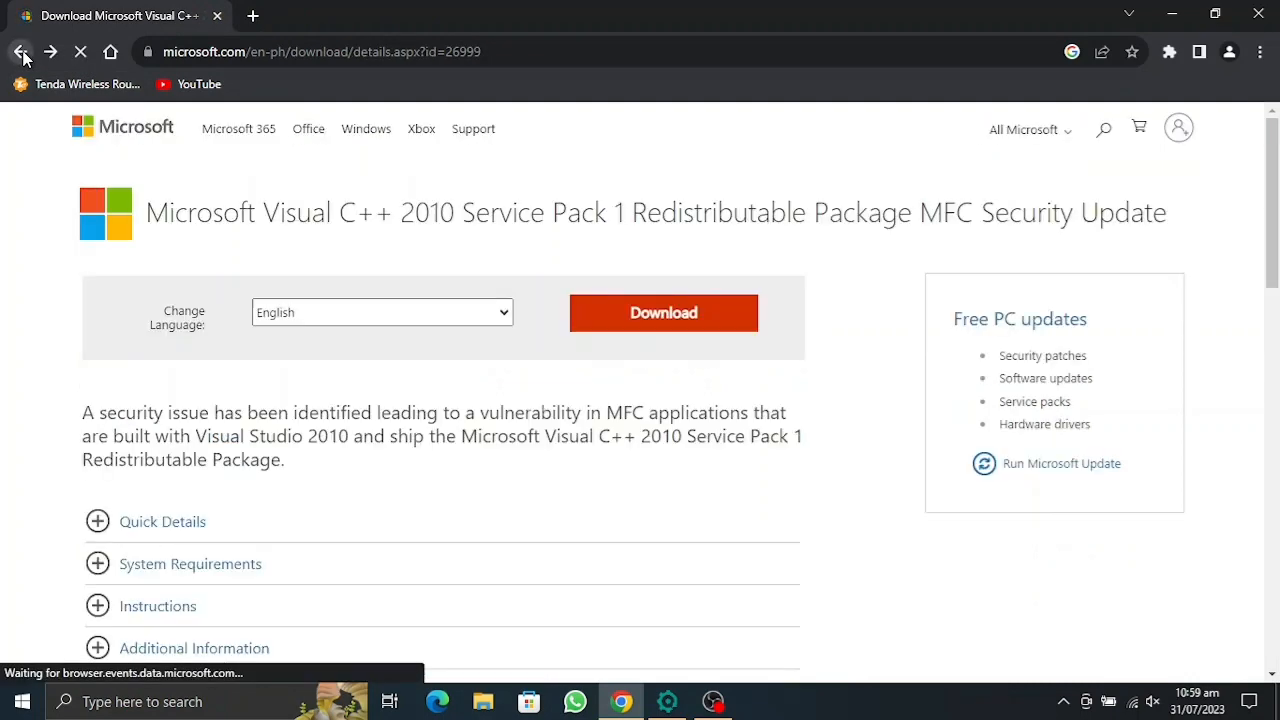
{"action": "left_click", "coordinate": [22, 52]}
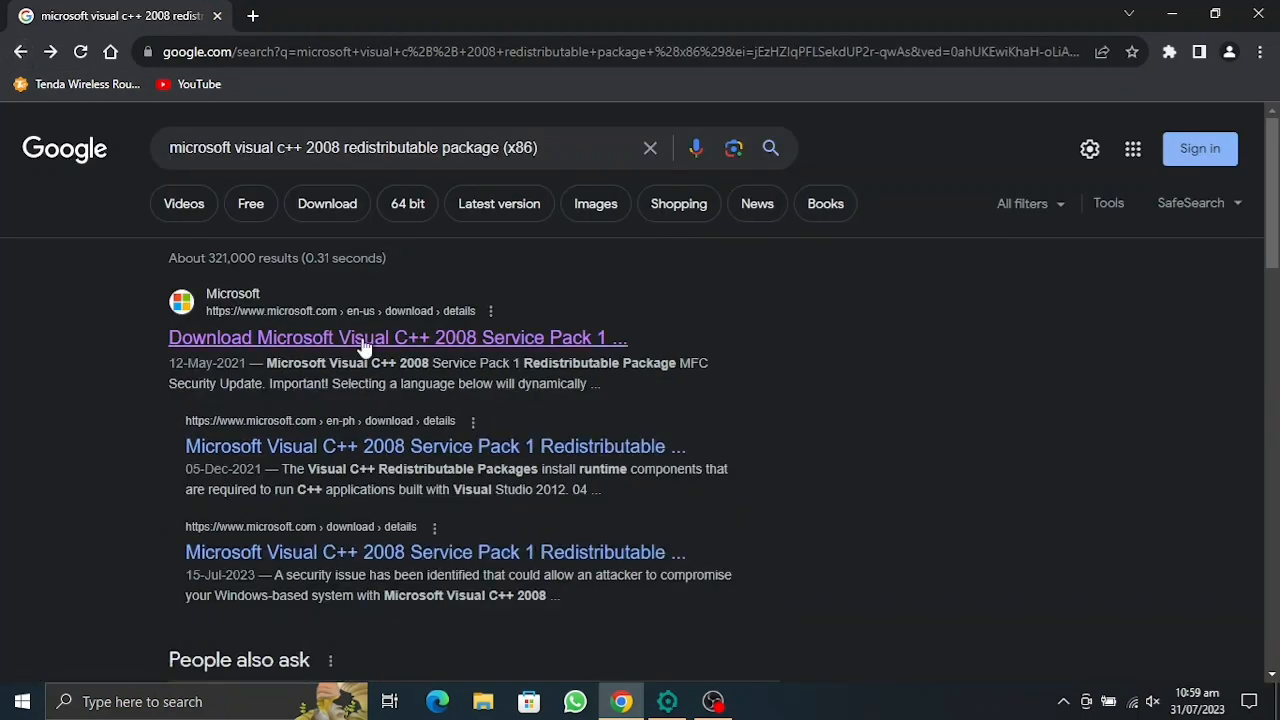
{"action": "left_click", "coordinate": [396, 336]}
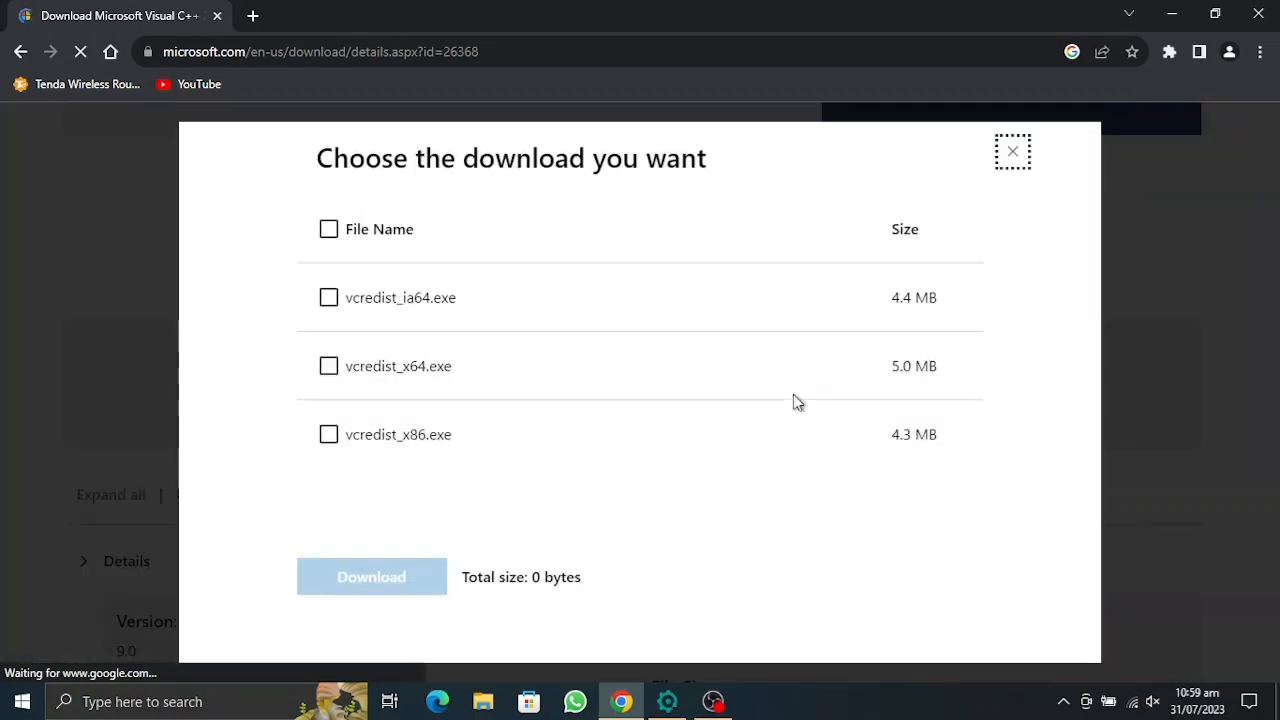
{"action": "left_click", "coordinate": [328, 434]}
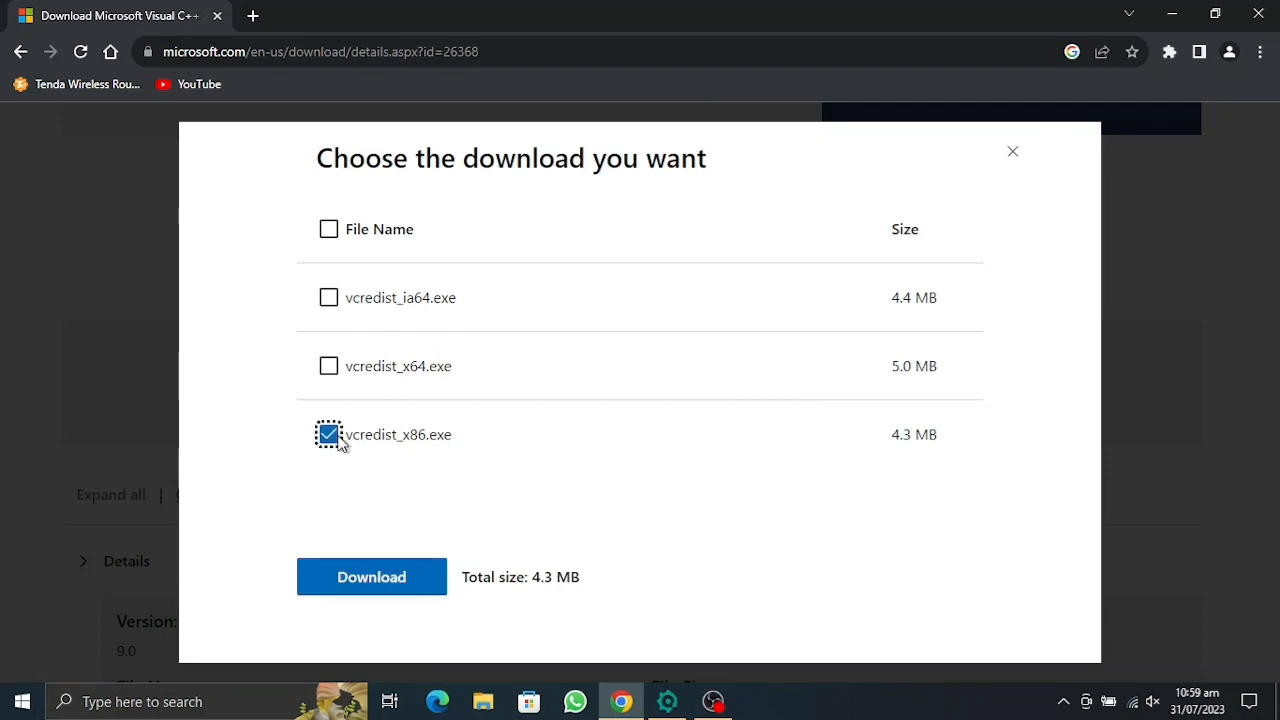
{"action": "left_click", "coordinate": [372, 576]}
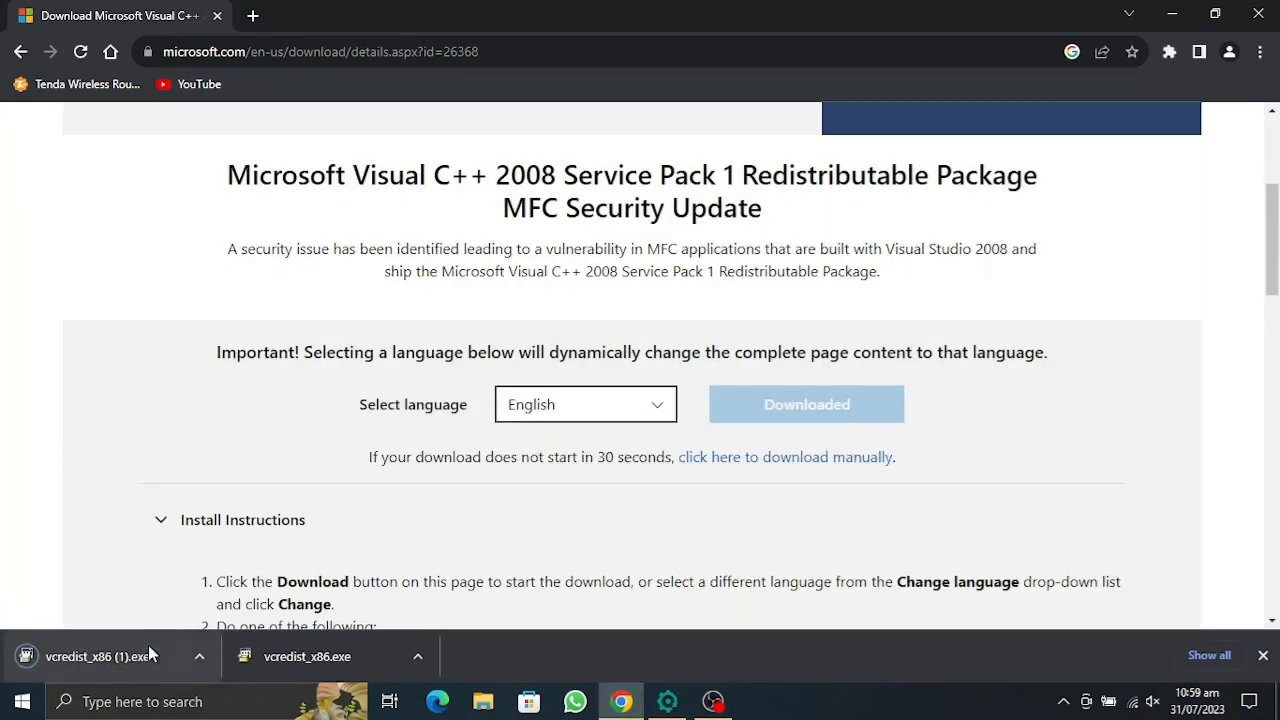
{"action": "left_click", "coordinate": [100, 656]}
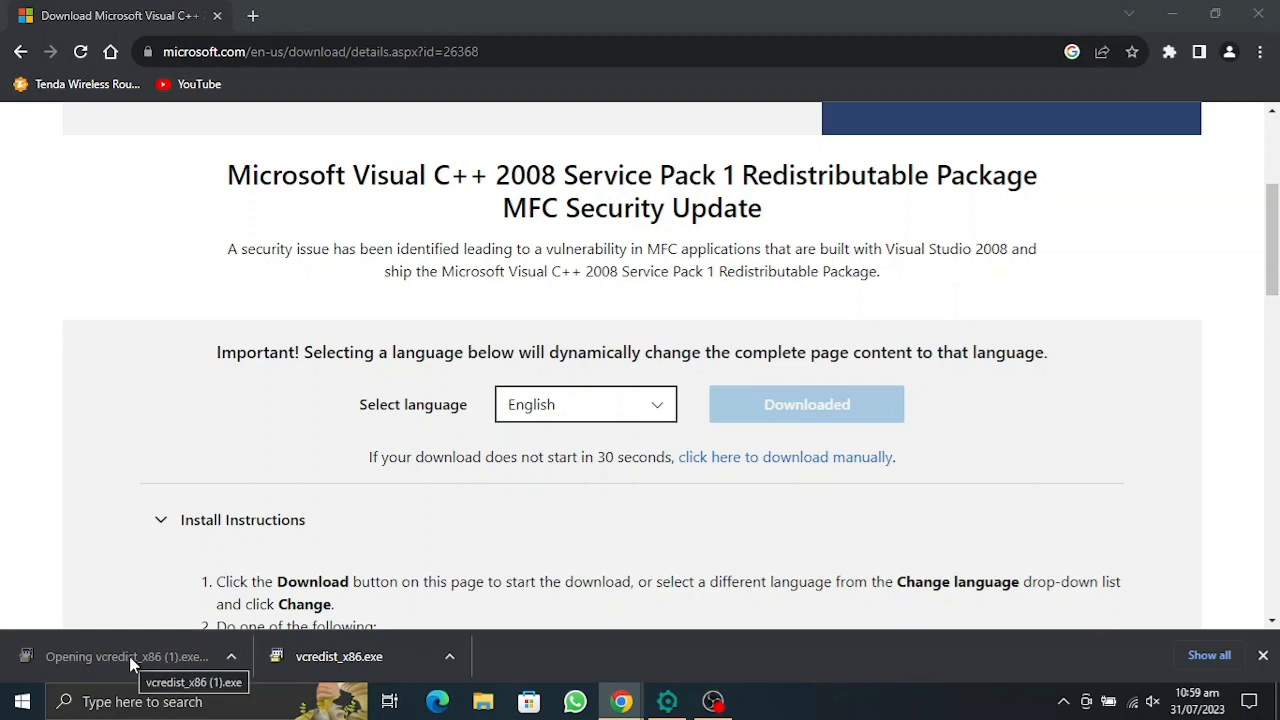
Install the Visual C++ 2008 x86 Redistributable, then close Frija's remaining runtime warning.
{"action": "left_click", "coordinate": [128, 656]}
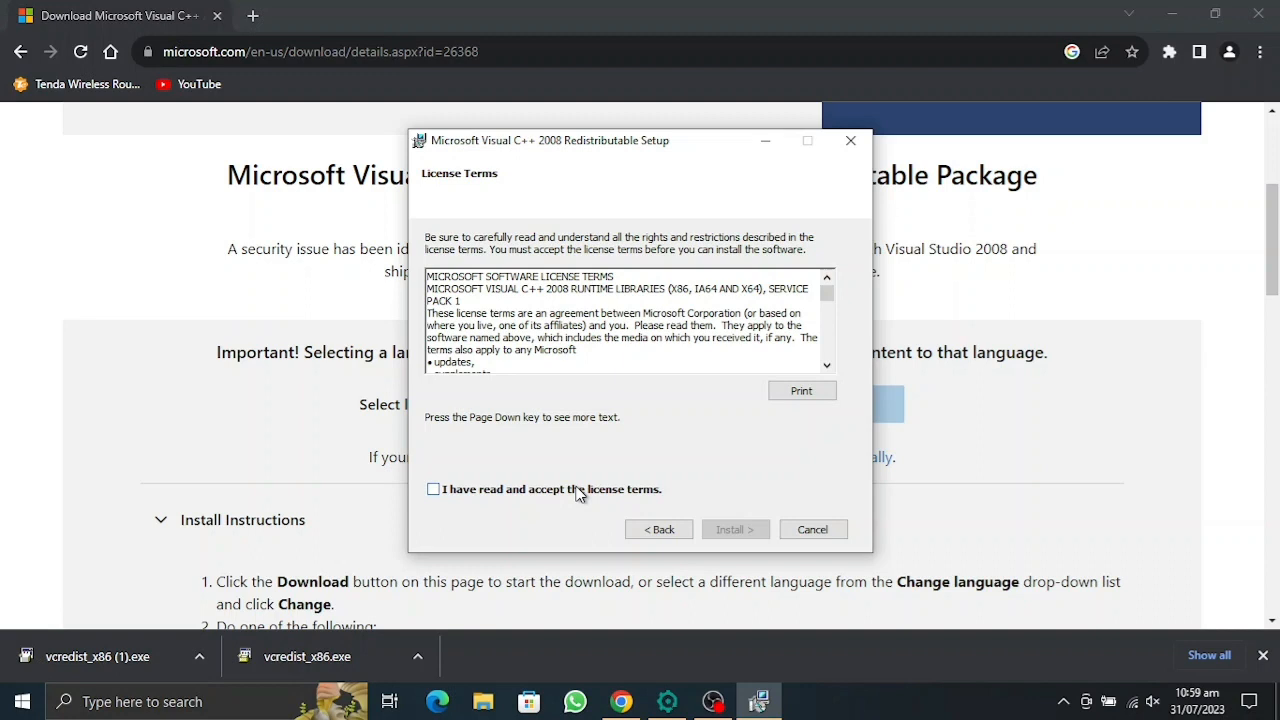
{"action": "left_click", "coordinate": [736, 528]}
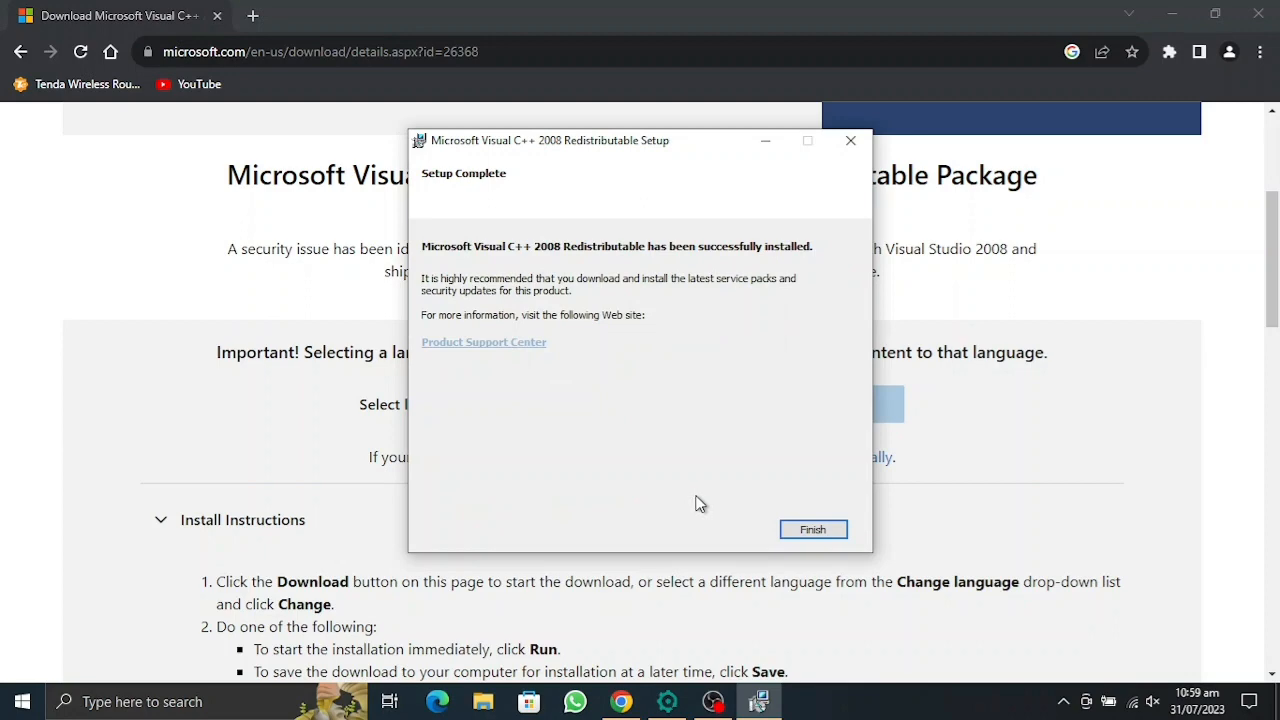
{"action": "left_click", "coordinate": [812, 528]}
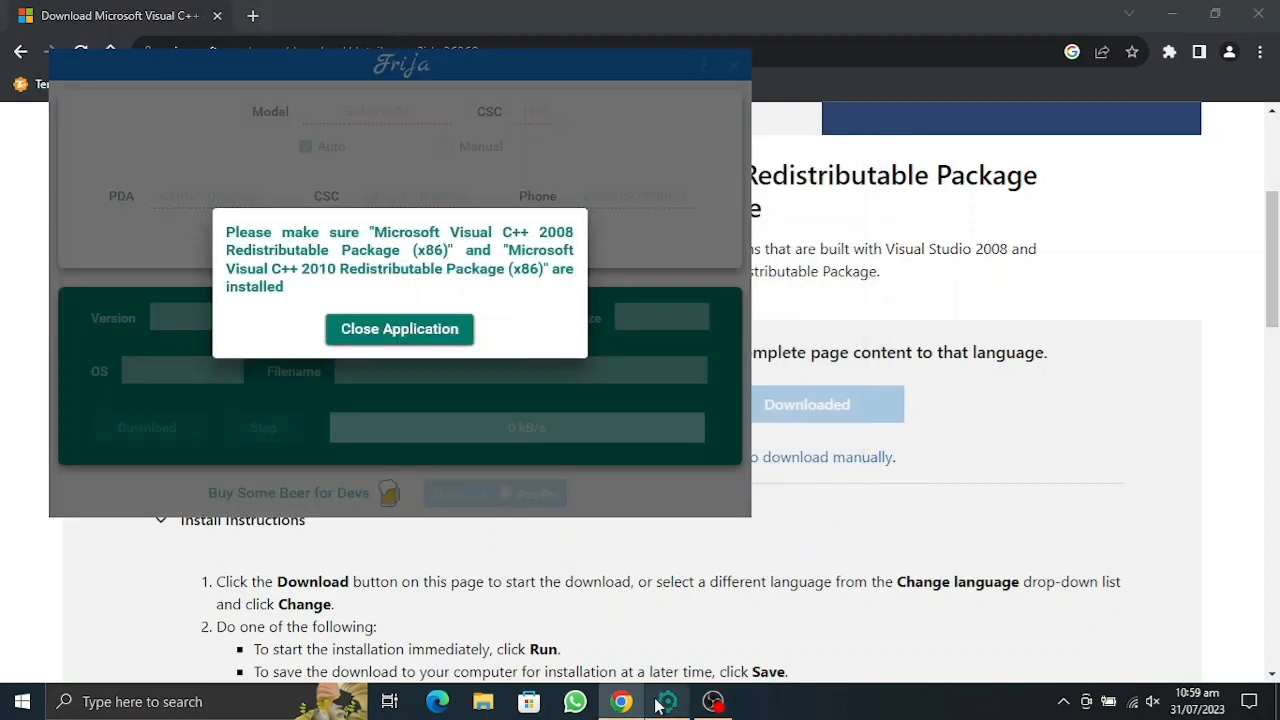
{"action": "left_click", "coordinate": [400, 328]}
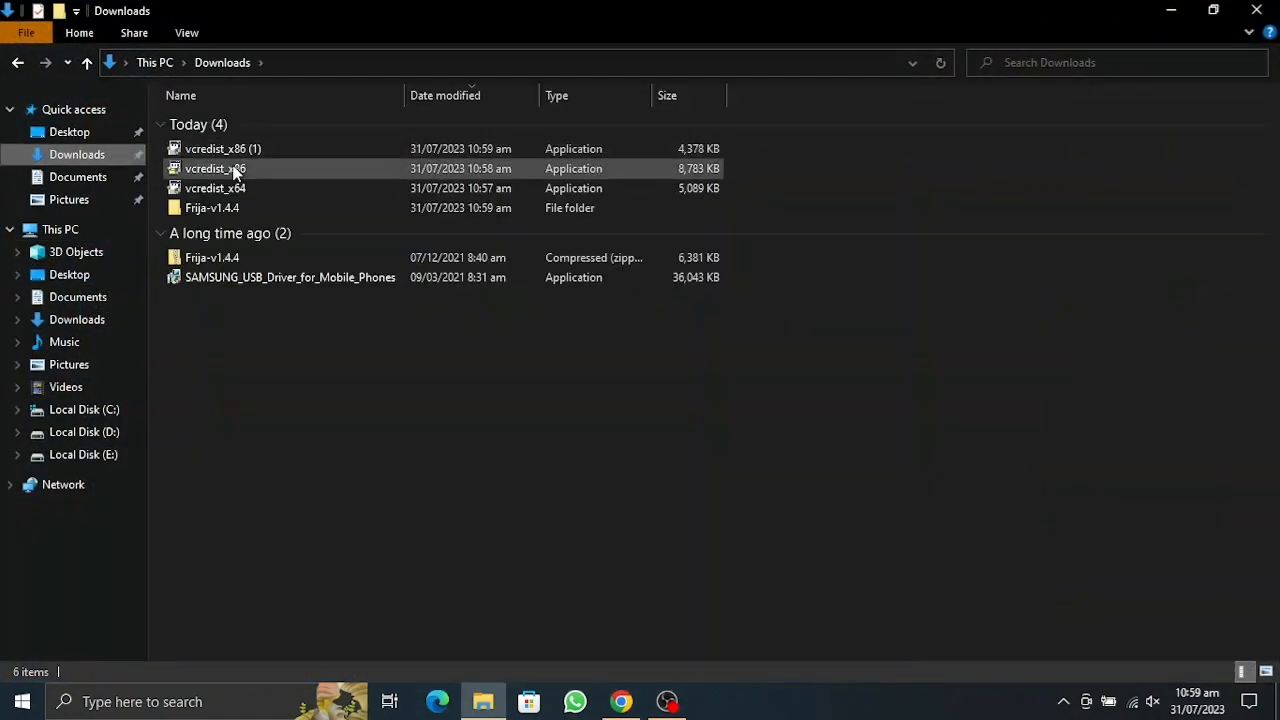
Launch Frija from the Frija-v1.4.4 folder and run Check Update without the redistributable warning.
{"action": "double_click", "coordinate": [212, 206]}
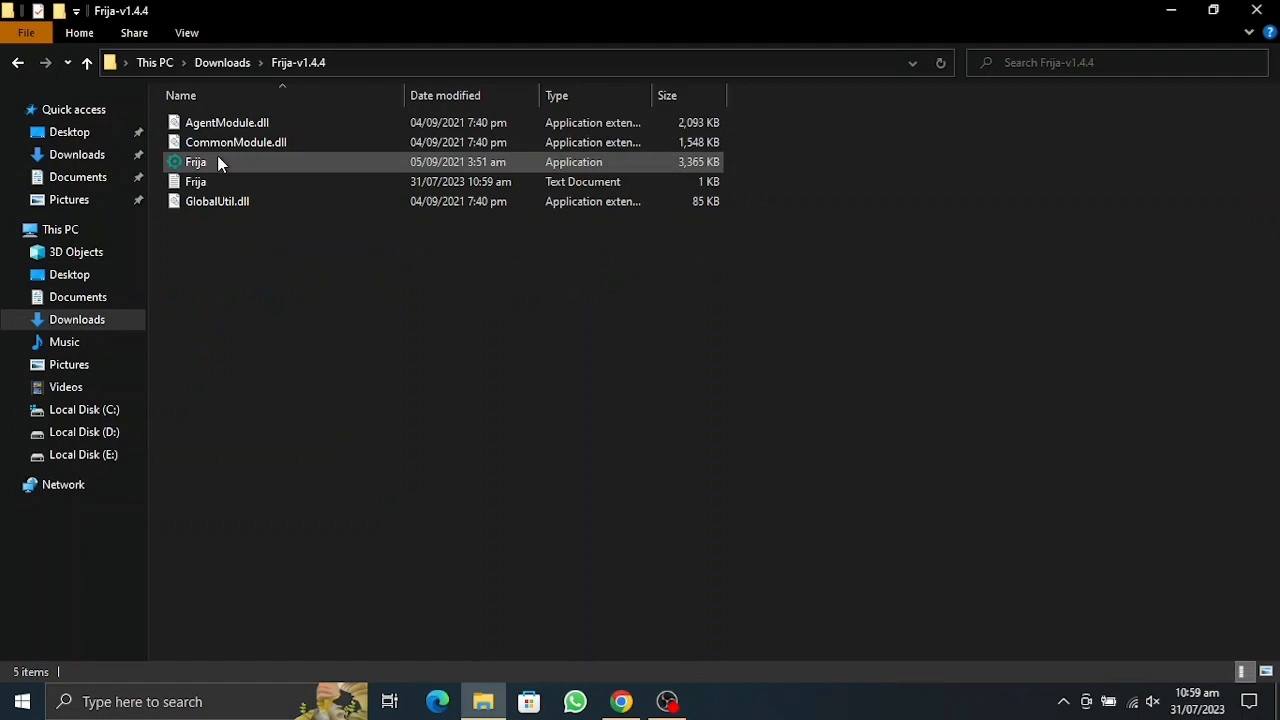
{"action": "left_click", "coordinate": [196, 160]}
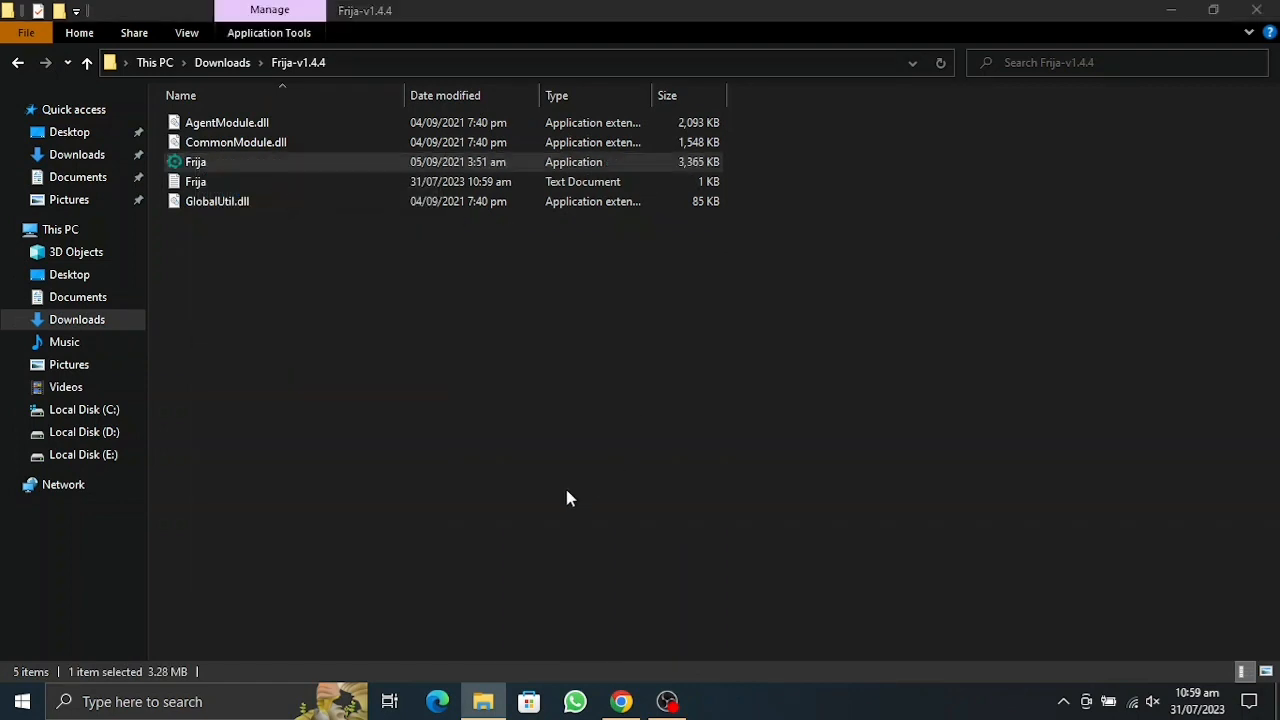
{"action": "double_click", "coordinate": [196, 160]}
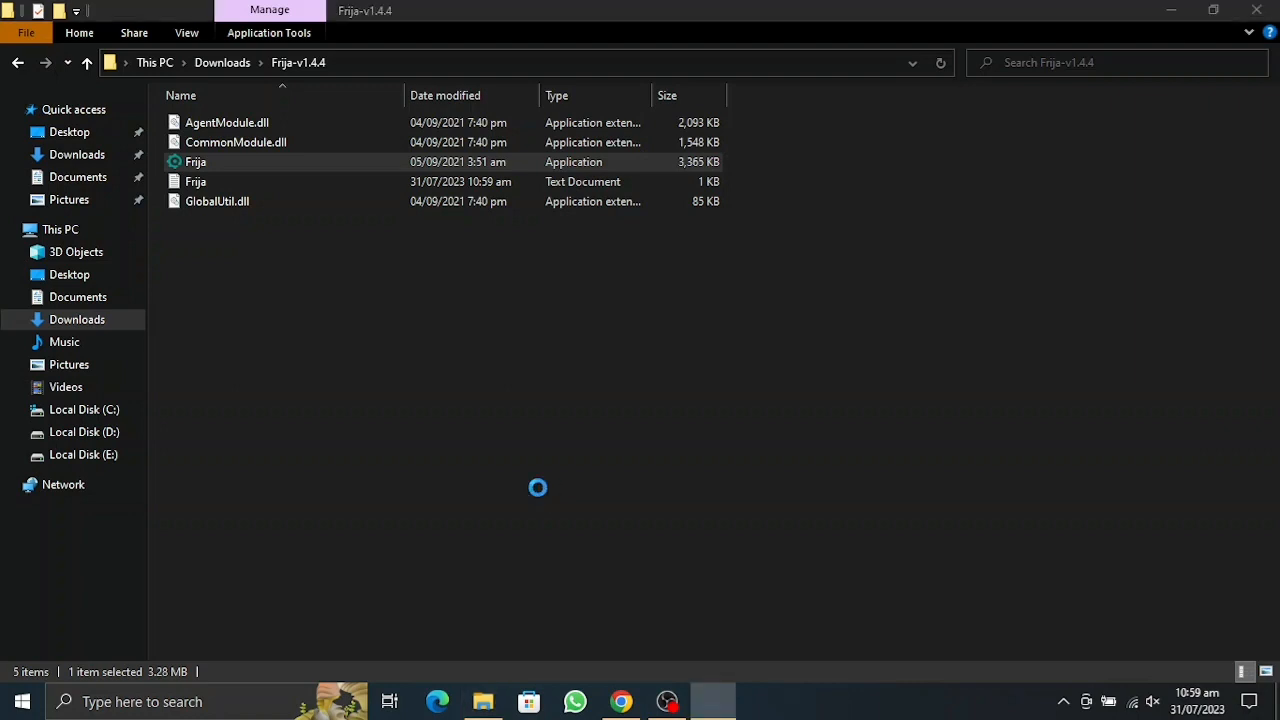
{"action": "double_click", "coordinate": [196, 160]}
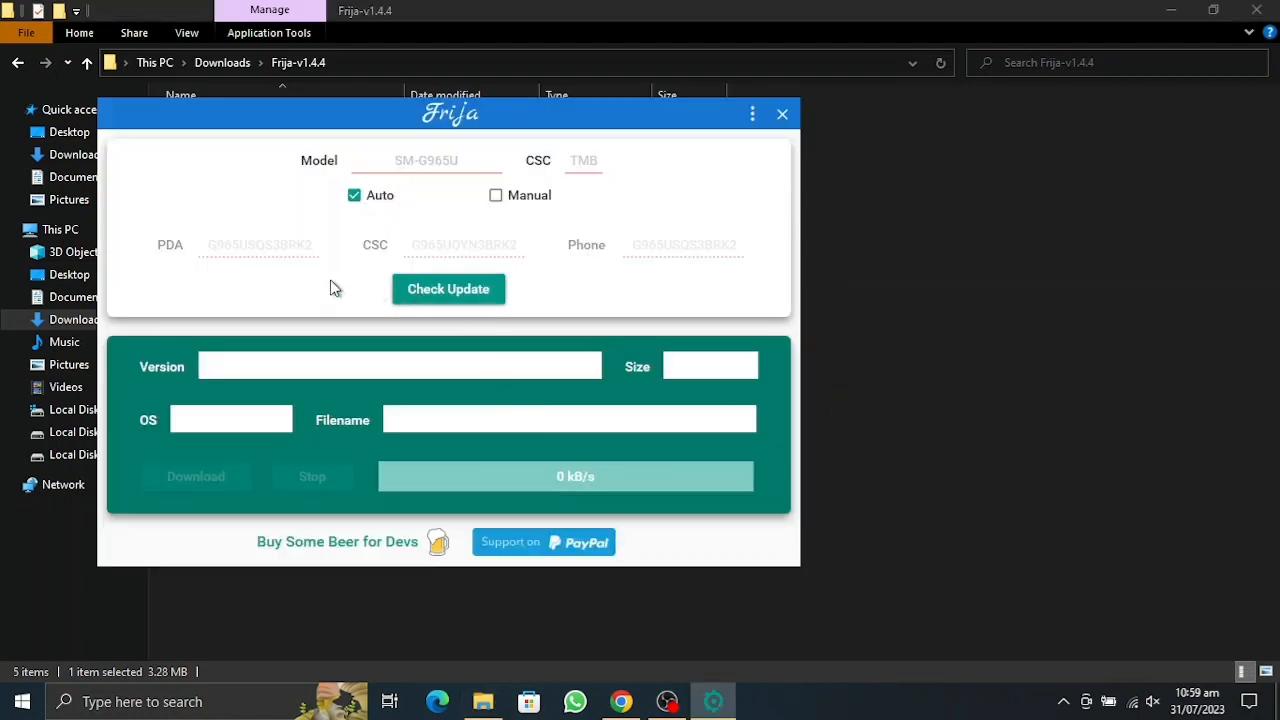
{"action": "left_click", "coordinate": [448, 288]}
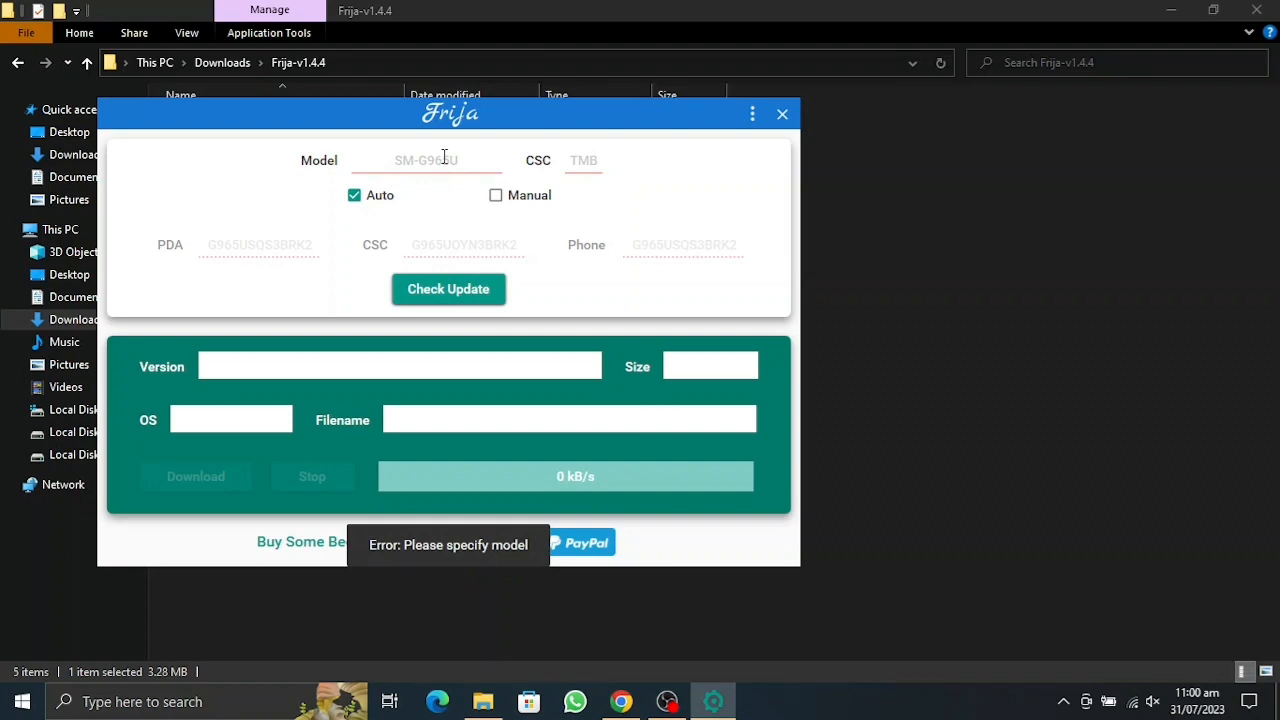